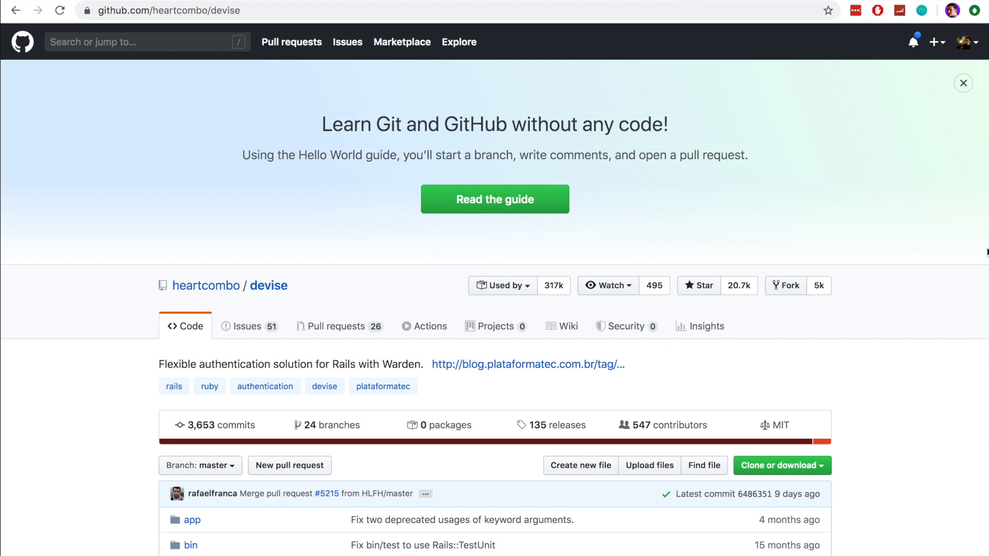
Scroll the heartcombo/devise README down to its 'Getting started' section
scroll(down, 3)
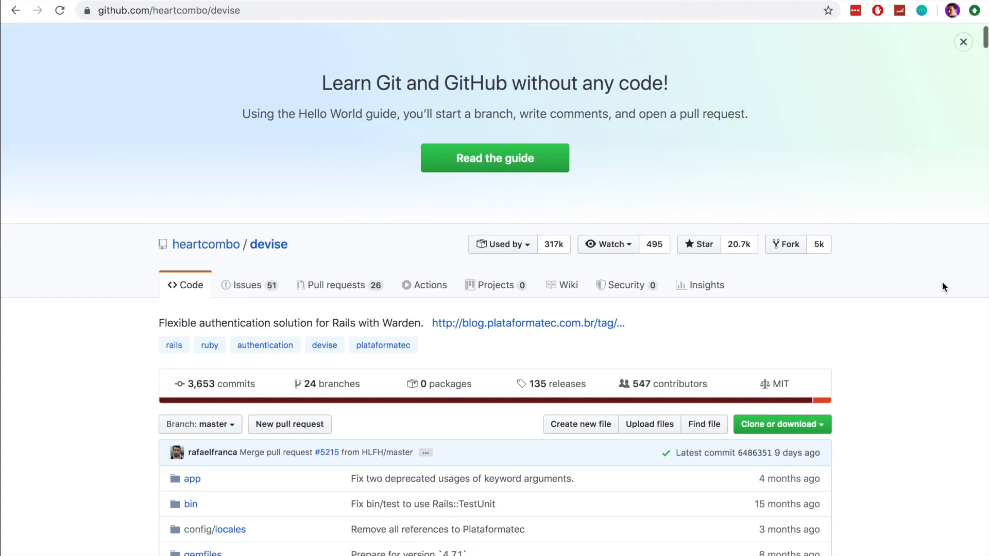
scroll(down, 3)
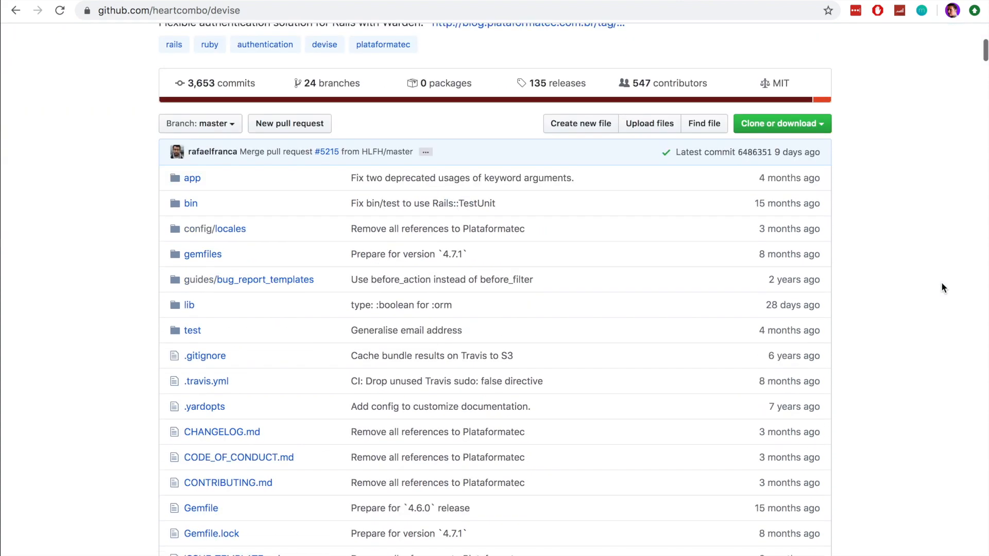
scroll(down, 3)
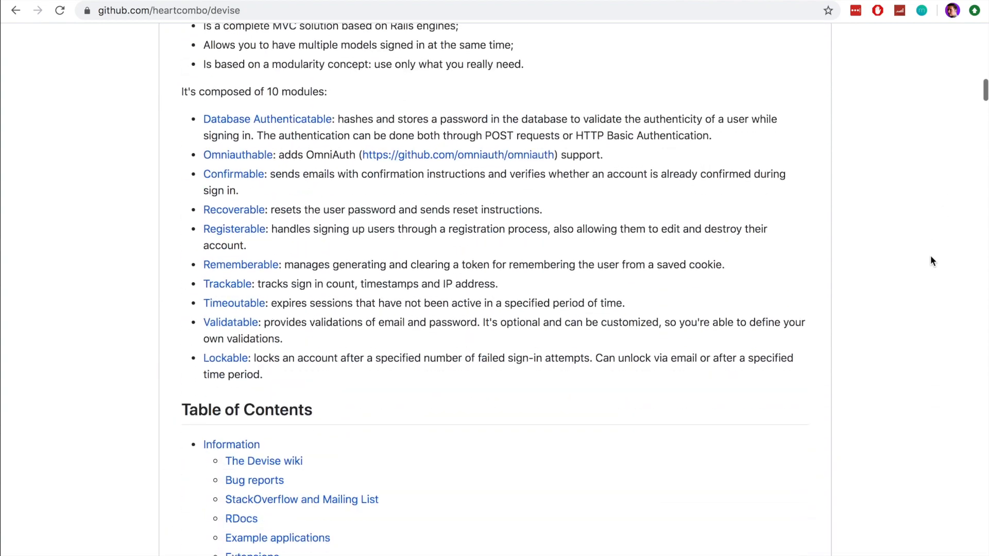
scroll(down, 3)
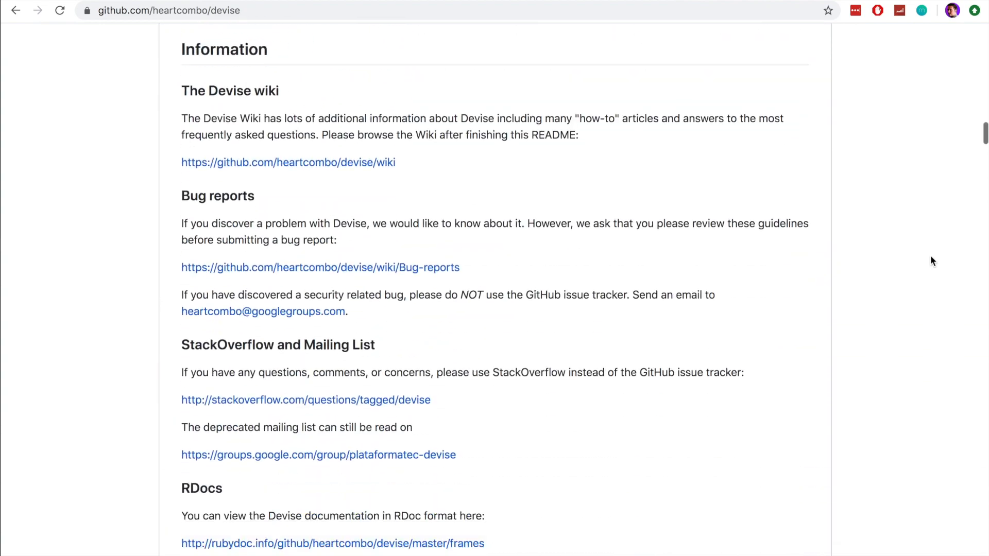
scroll(down, 3)
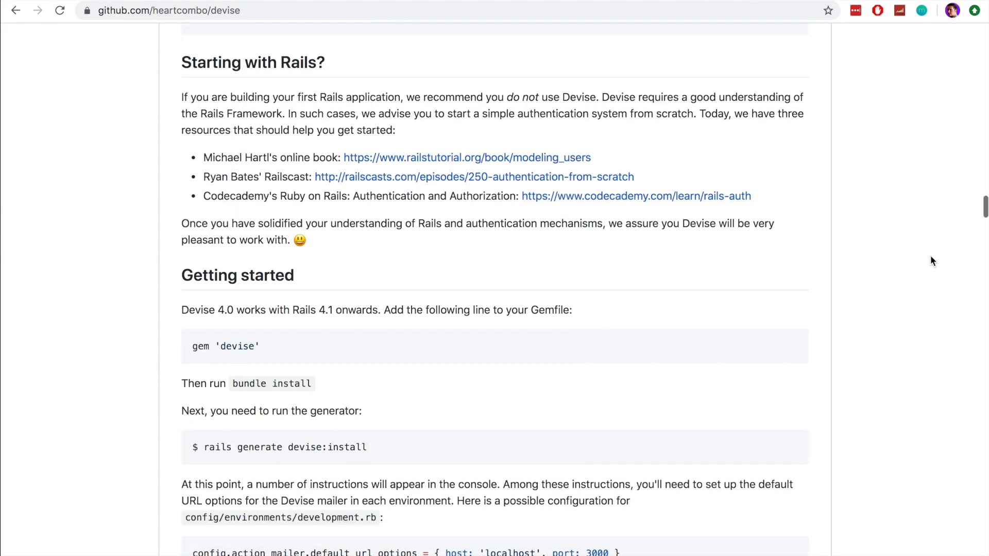
scroll(down, 3)
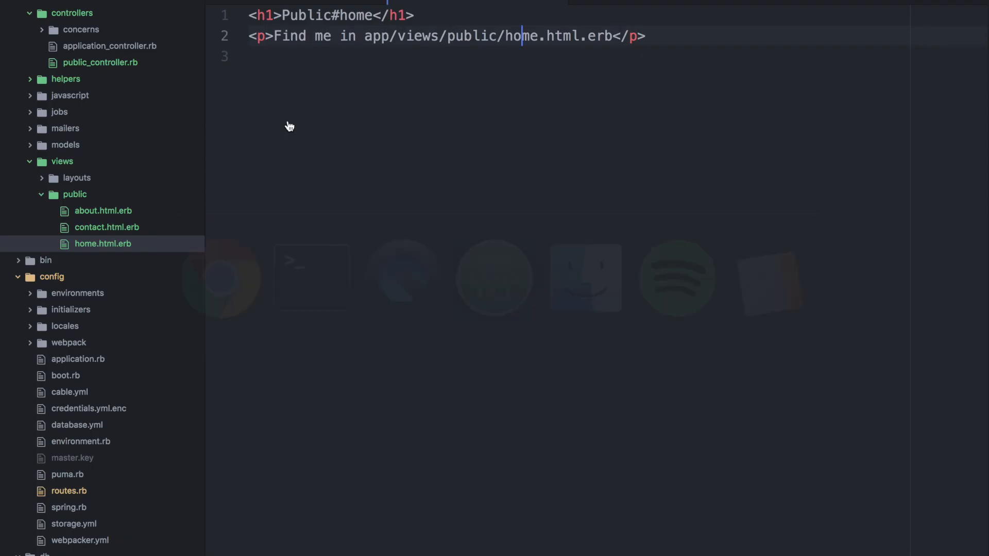
Add gem 'devise' to the Gemfile on a new line after the bootsnap gem
scroll(down, 3)
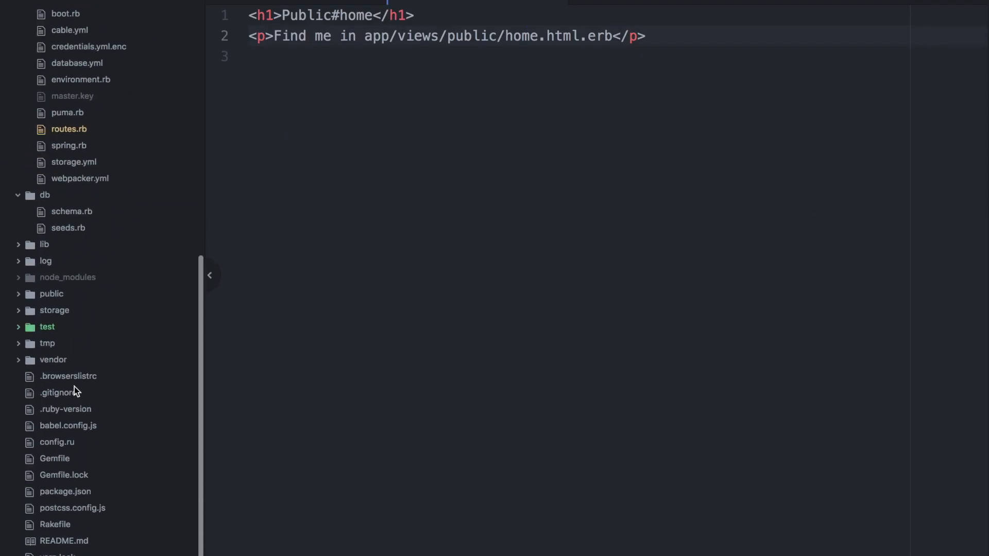
click(53, 459)
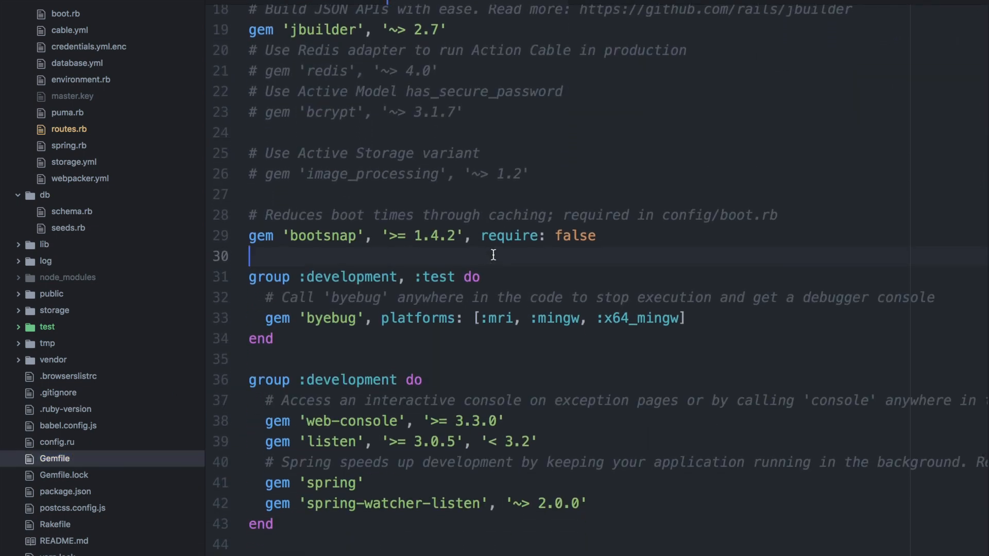
text(gem 'devise')
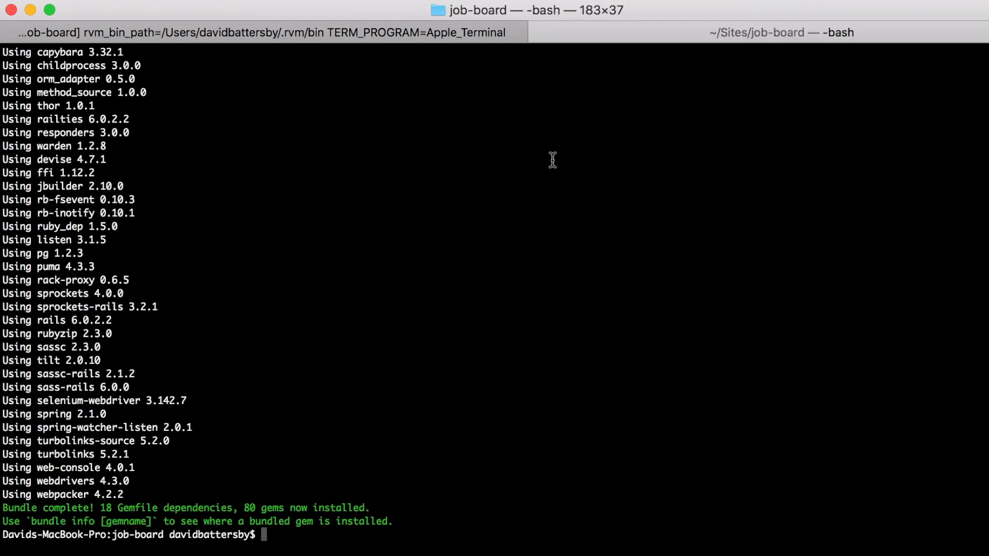
Run bundle install so the bundle completes with devise 4.7.1 installed
text(bundle install)
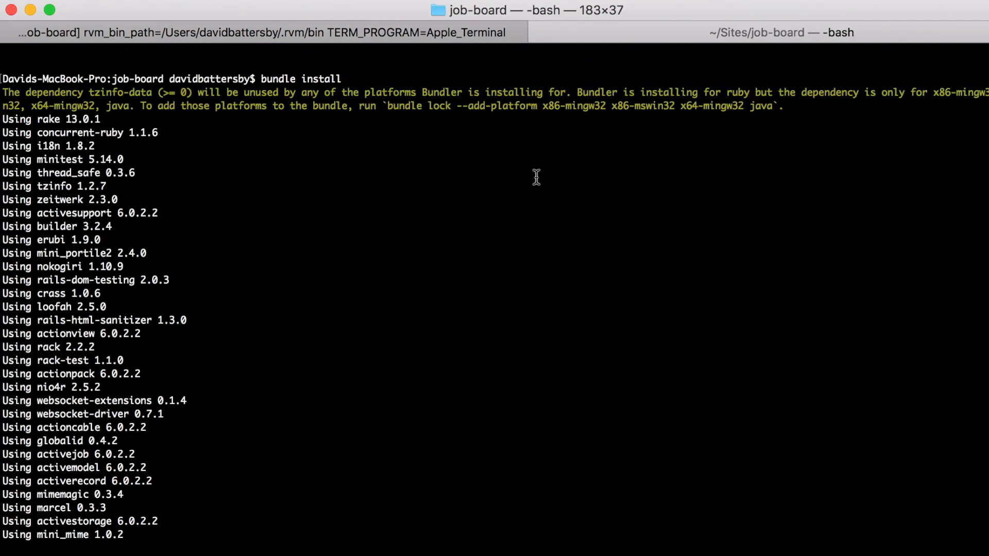
scroll(down, 3)
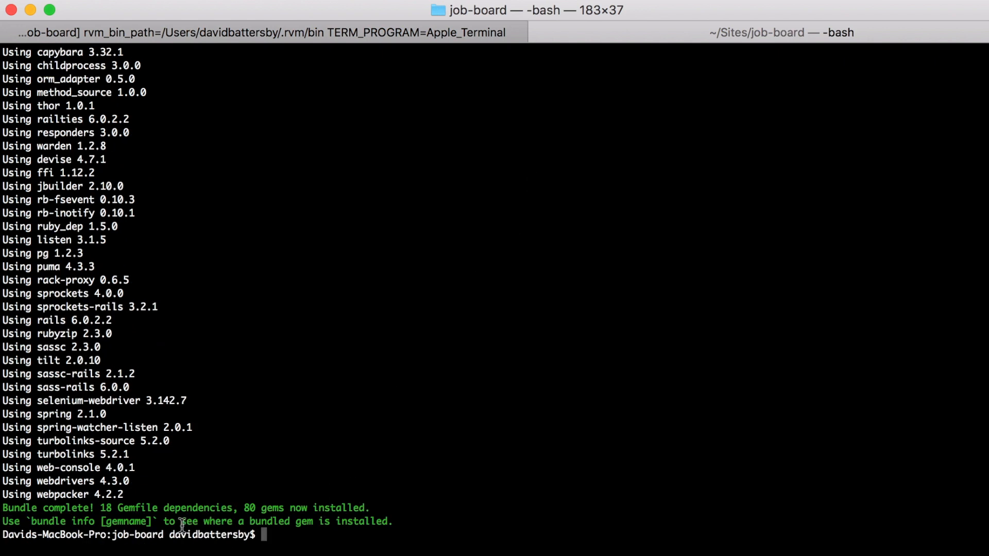
mouse_move(422, 395)
text(rails generate devise:install)
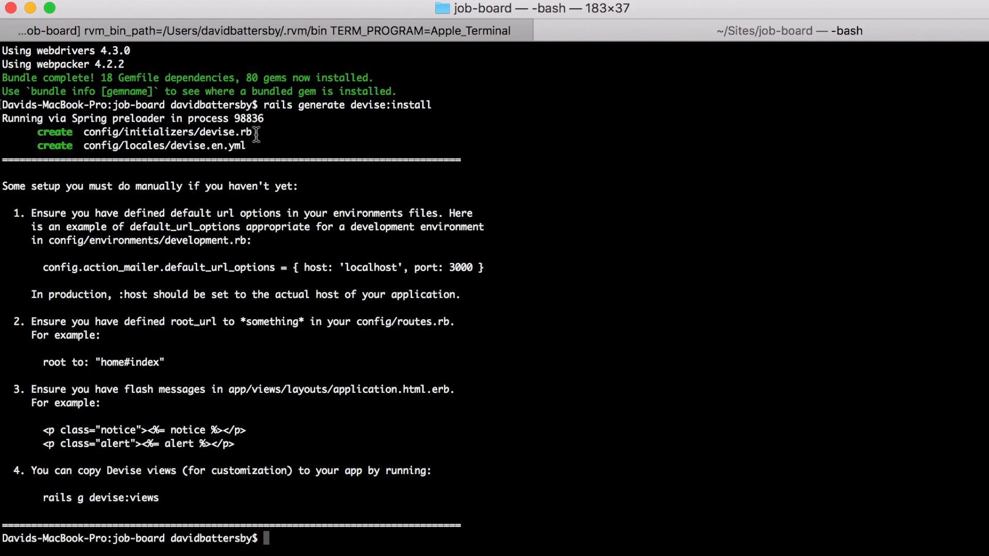
Highlight the folder of the generated devise initializer in the installer output
double_click(147, 132)
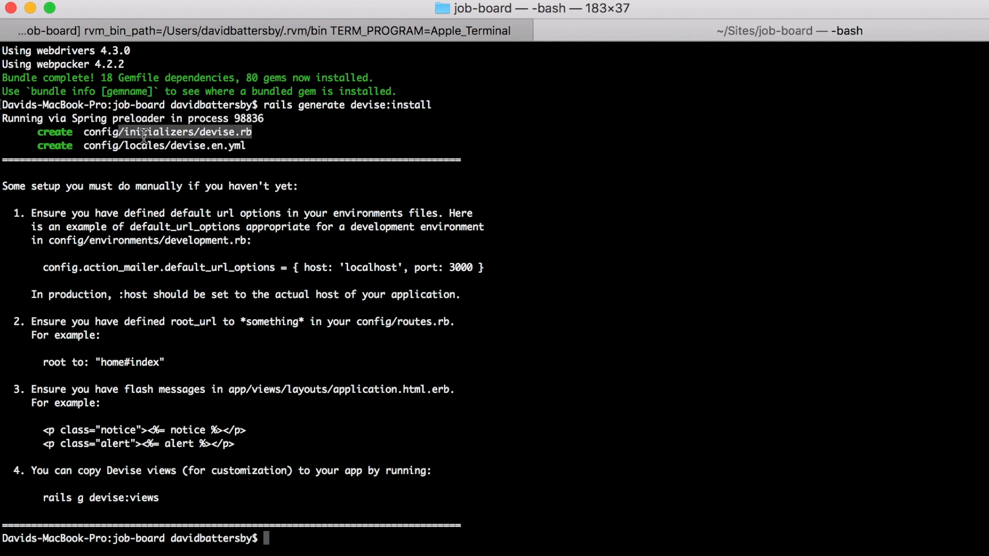
mouse_move(223, 146)
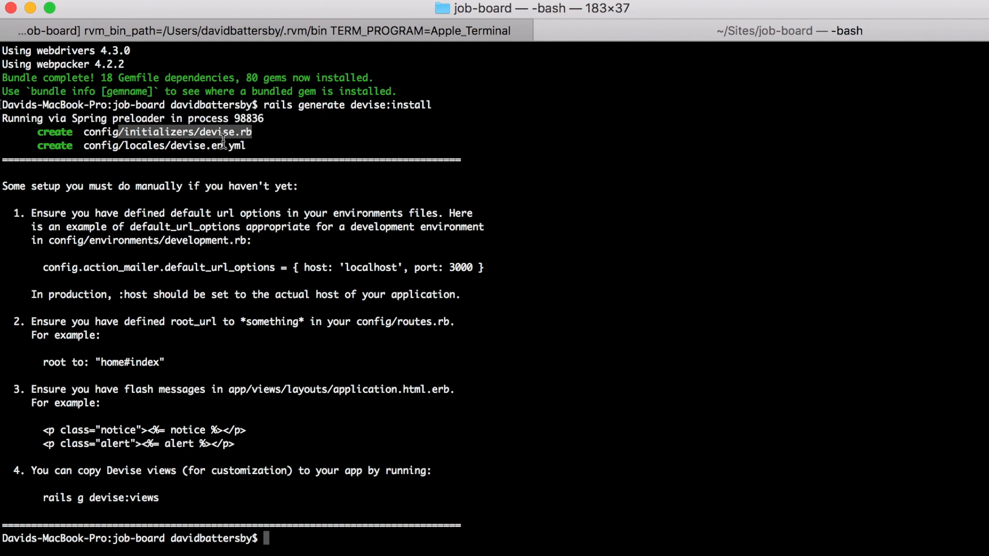
mouse_move(353, 131)
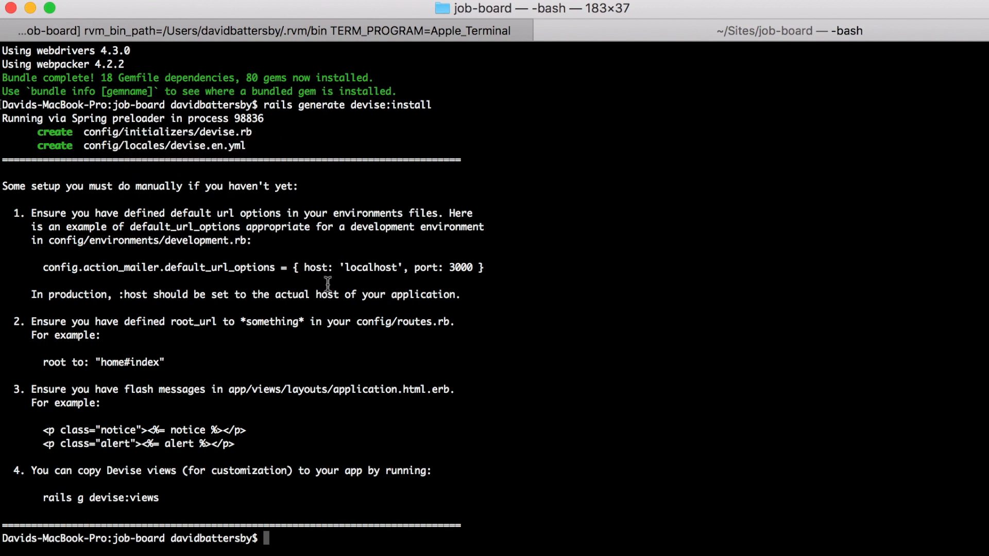
mouse_move(109, 234)
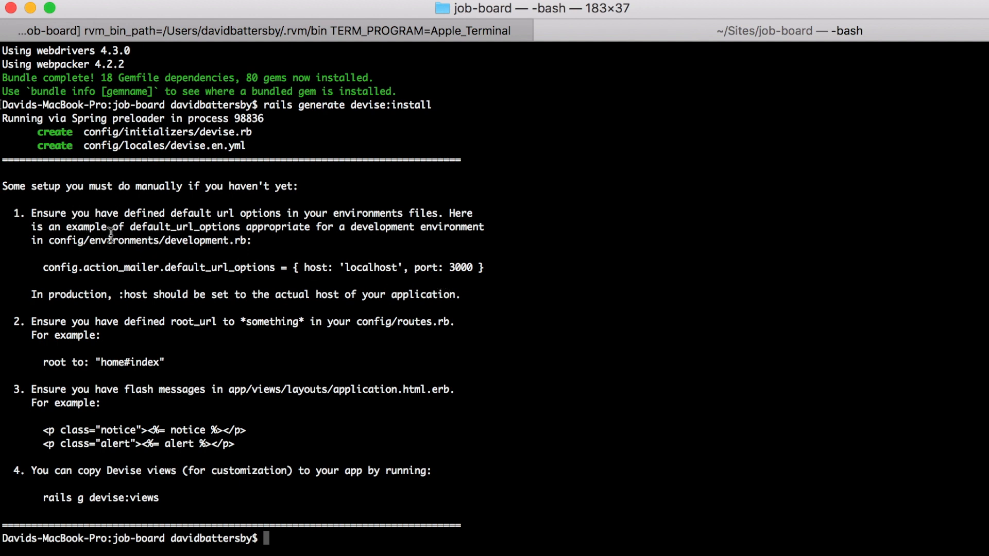
mouse_move(483, 268)
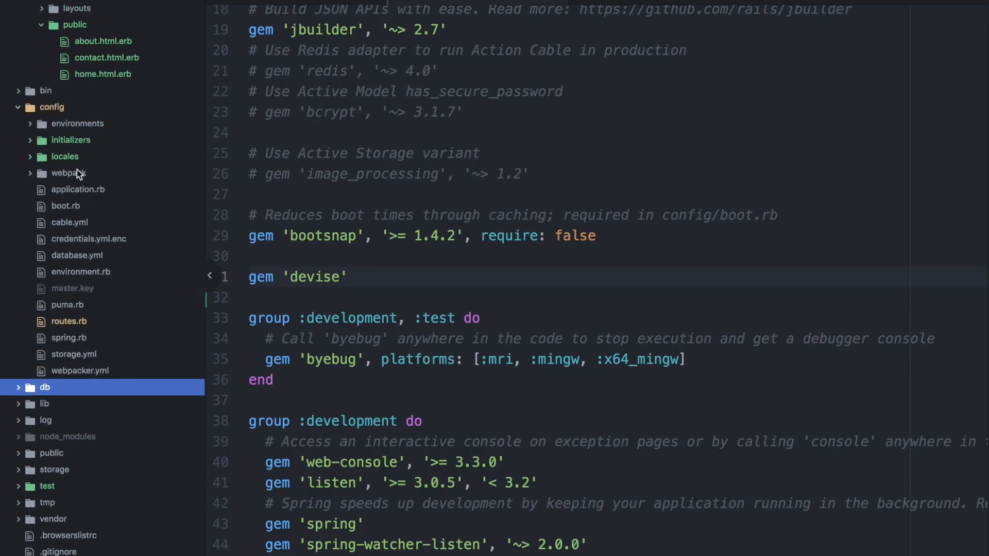
In development.rb set config.action_mailer.default_url_options to host 'localhost', port 3000
click(77, 124)
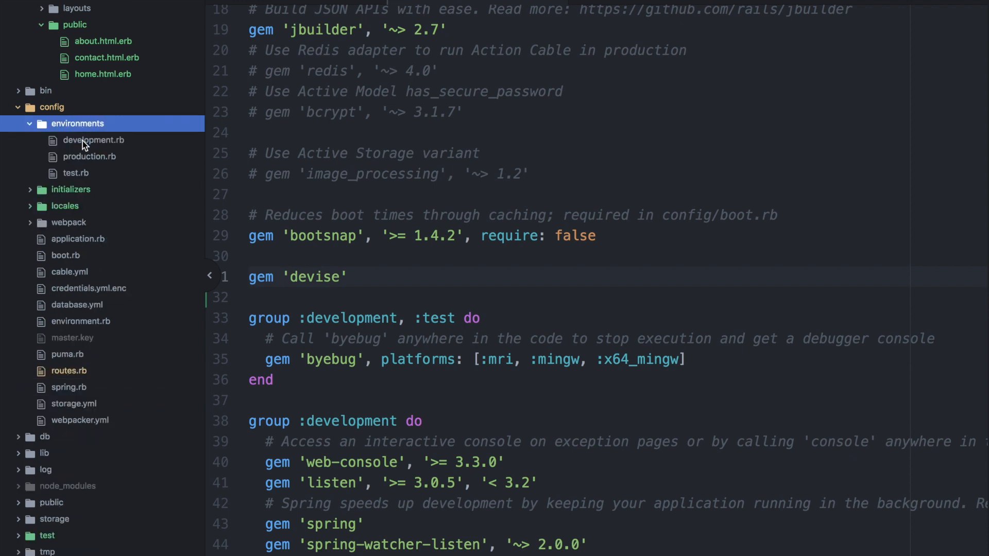
click(93, 141)
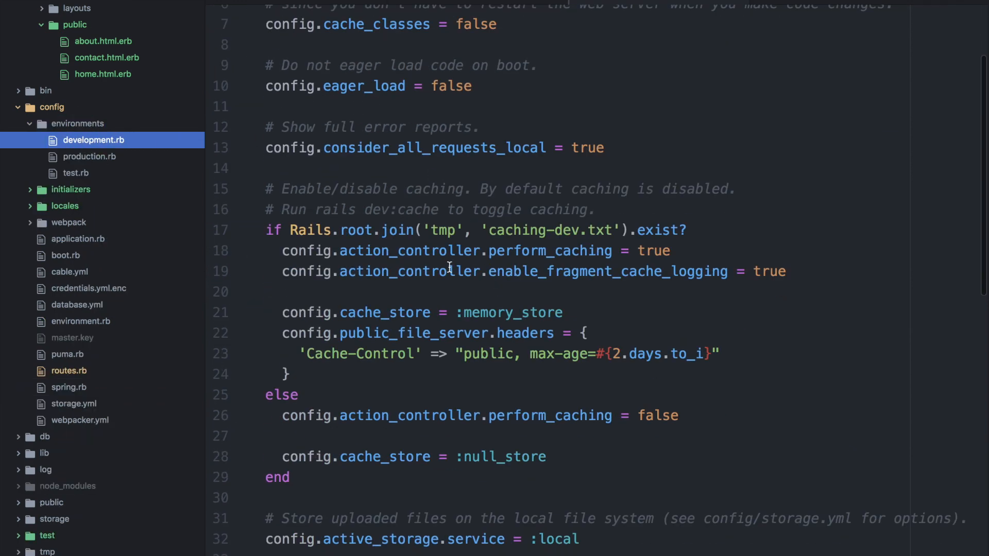
scroll(down, 3)
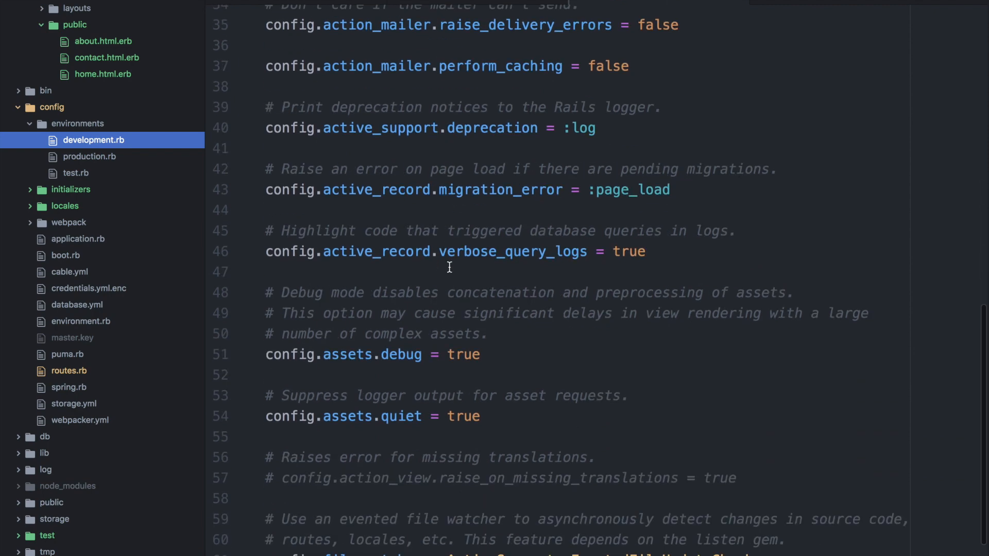
scroll(down, 3)
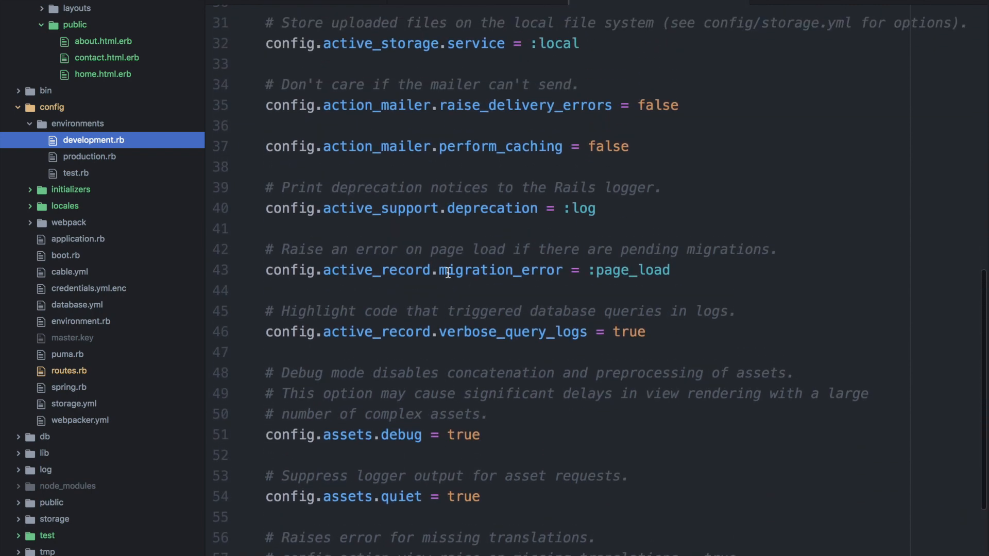
click(643, 184)
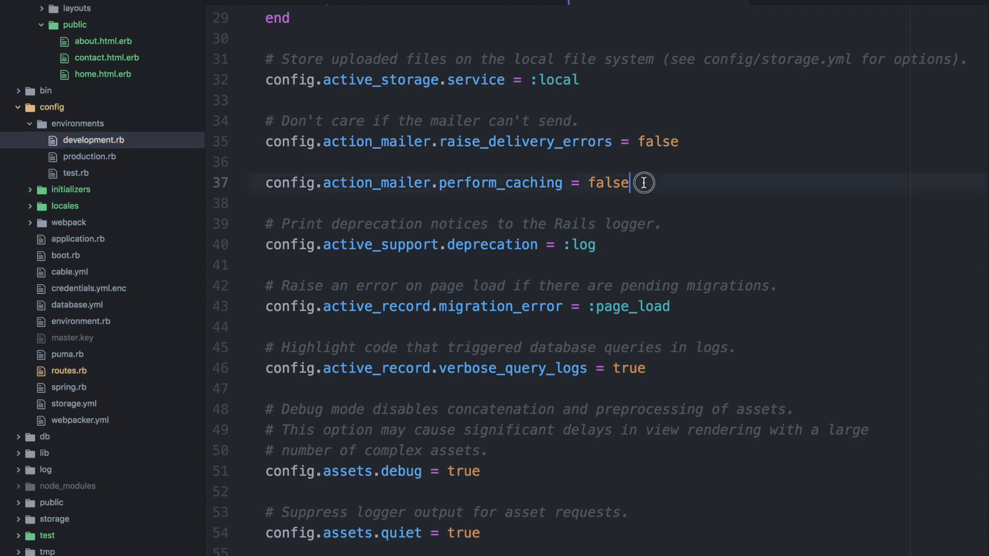
text(config.action_mailer.default_url_options = { host: 'localhost', port: 3000 })
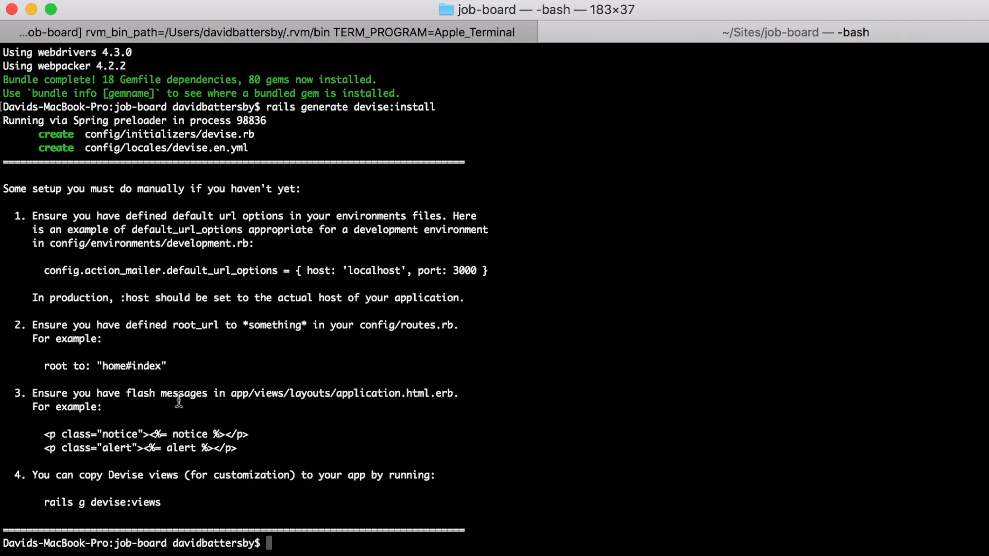
Highlight the example root route in Devise's manual setup steps
double_click(196, 324)
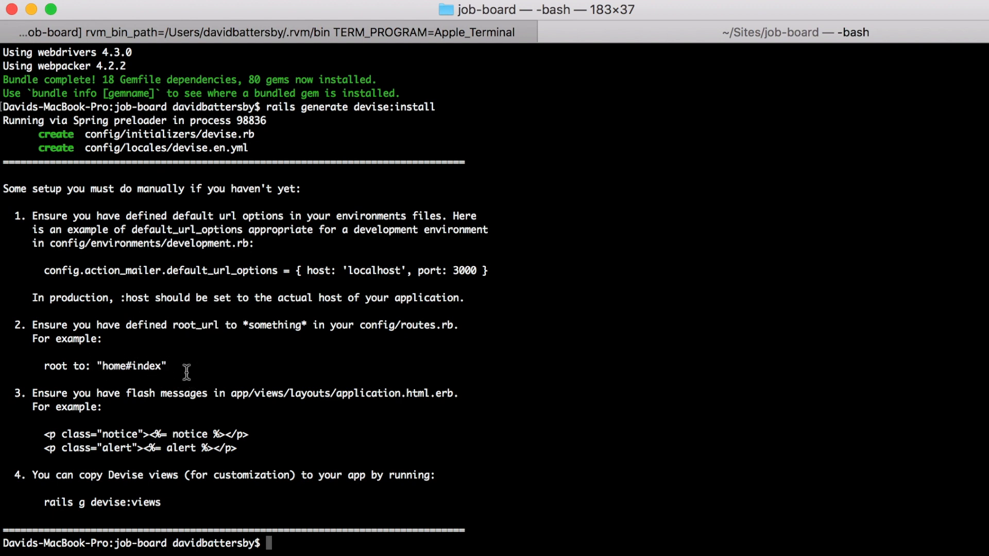
mouse_move(245, 449)
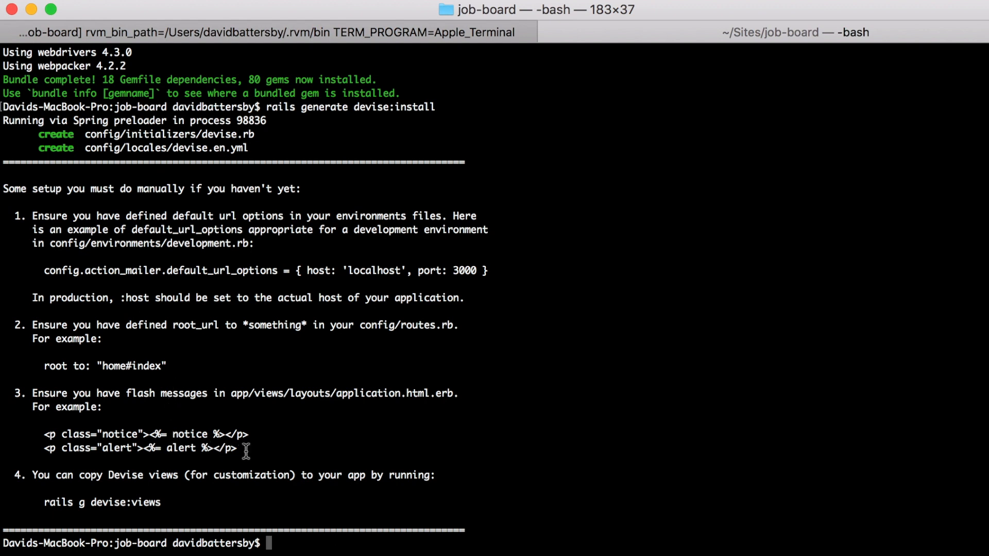
mouse_move(160, 435)
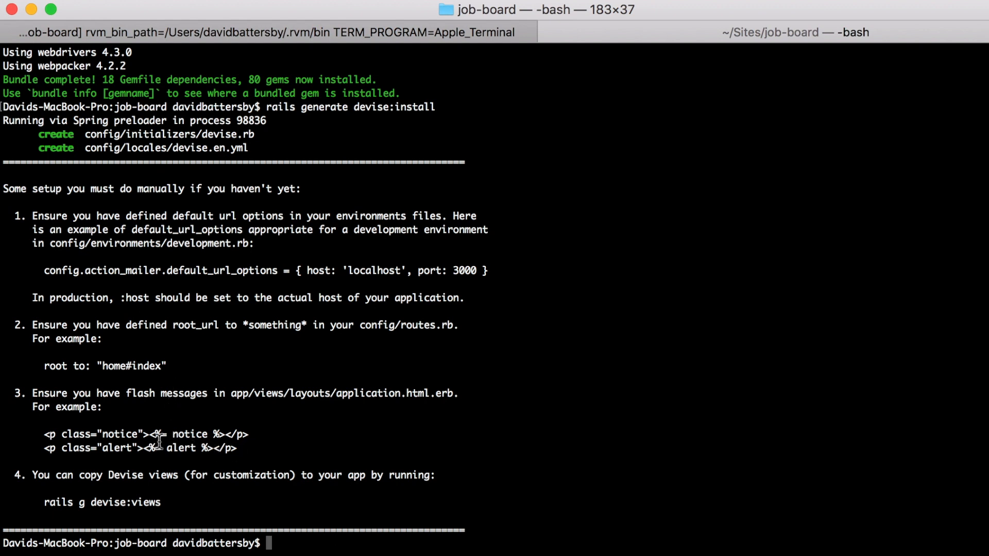
mouse_move(199, 449)
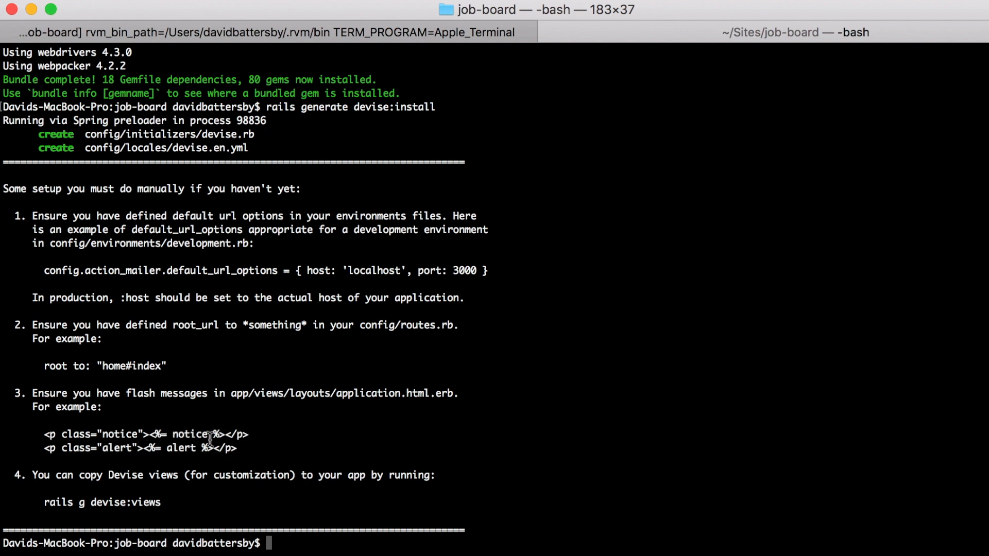
mouse_move(173, 503)
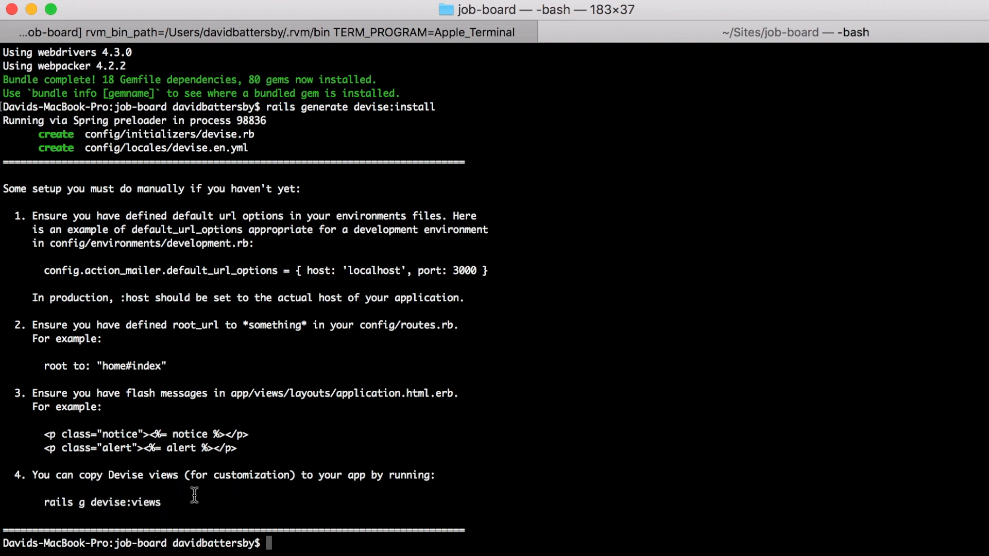
mouse_move(258, 486)
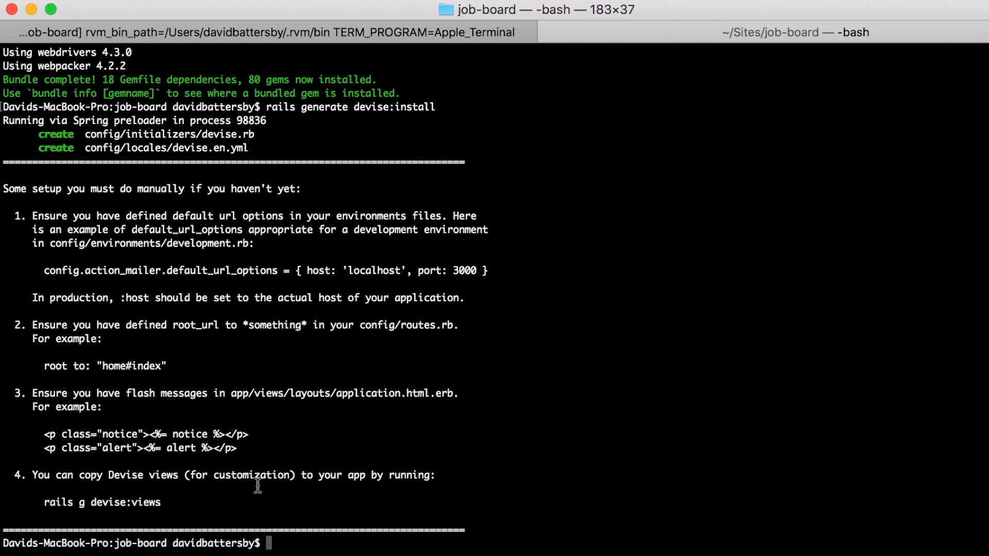
mouse_move(396, 462)
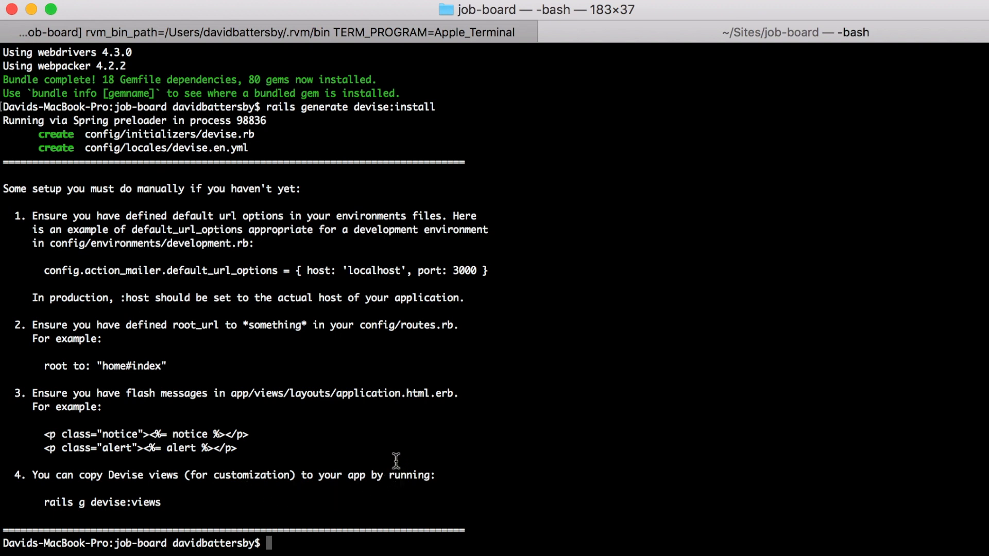
Run rails g devise:views to copy Devise's view templates into the app
text(rails g devise:views)
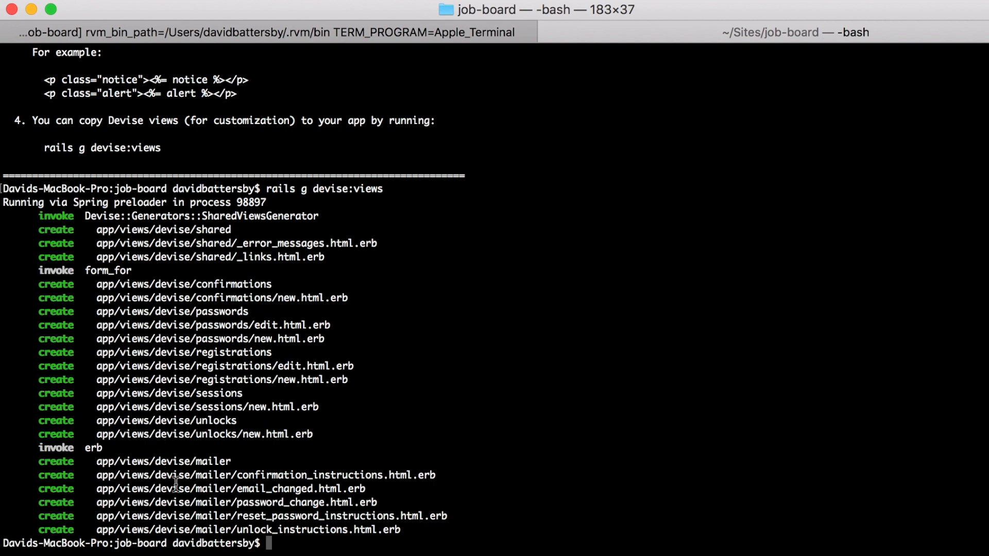
mouse_move(455, 427)
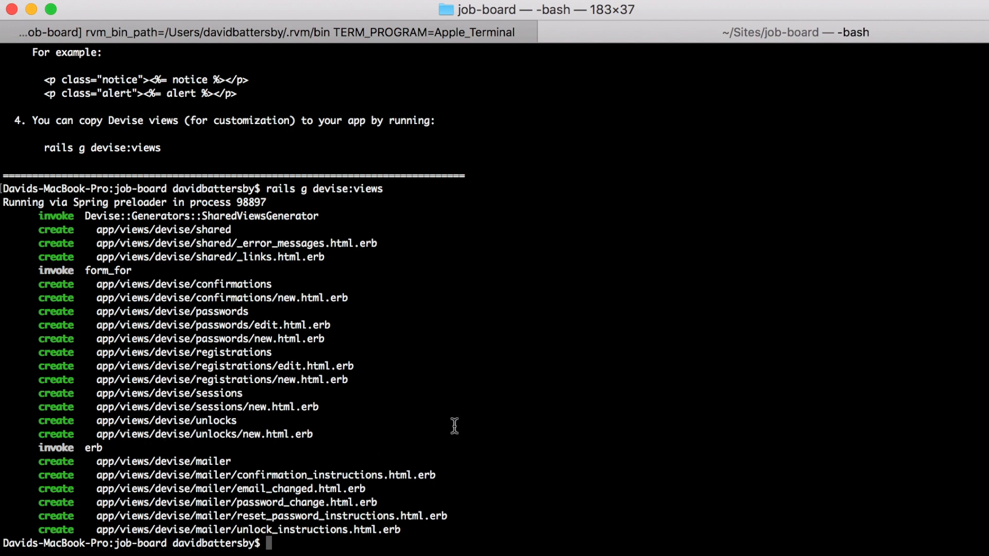
mouse_move(451, 367)
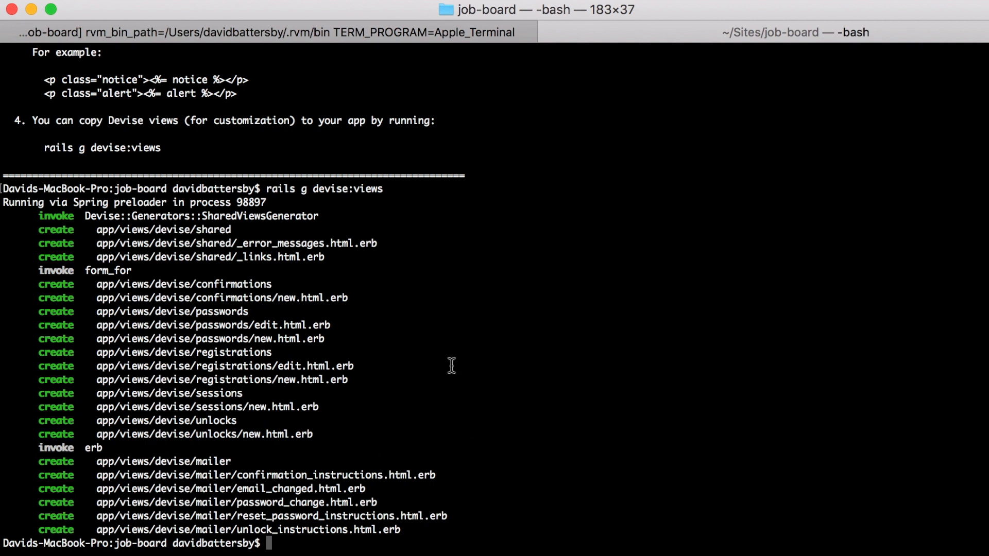
mouse_move(499, 201)
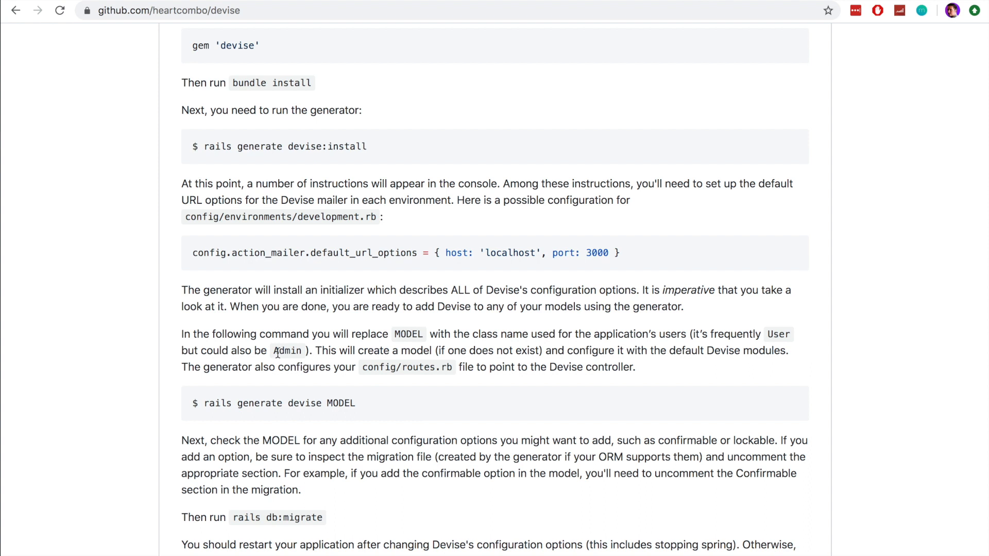
Scroll the README to the 'rails generate devise MODEL' instructions
scroll(down, 3)
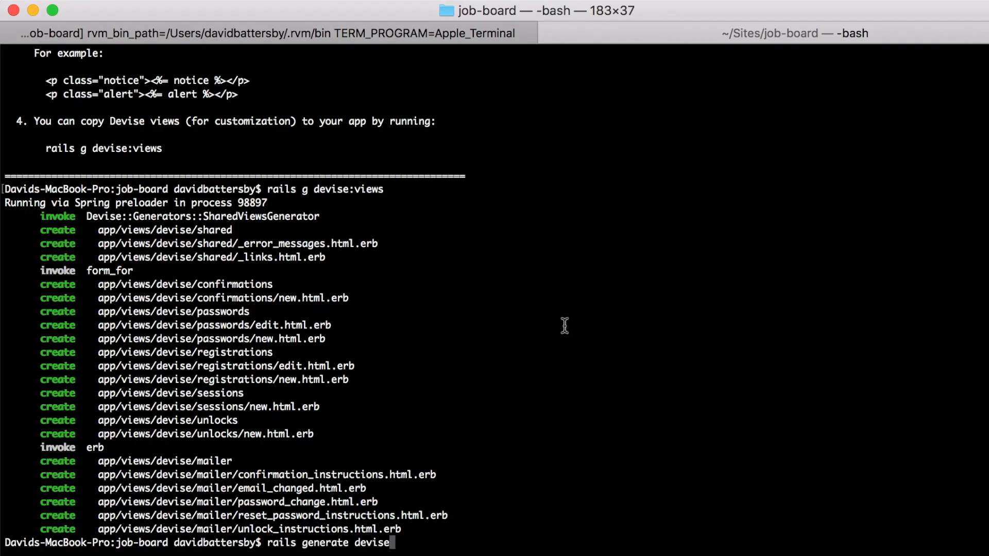
Run rails generate devise Account and point out the accounts migration and model paths
text(Account)
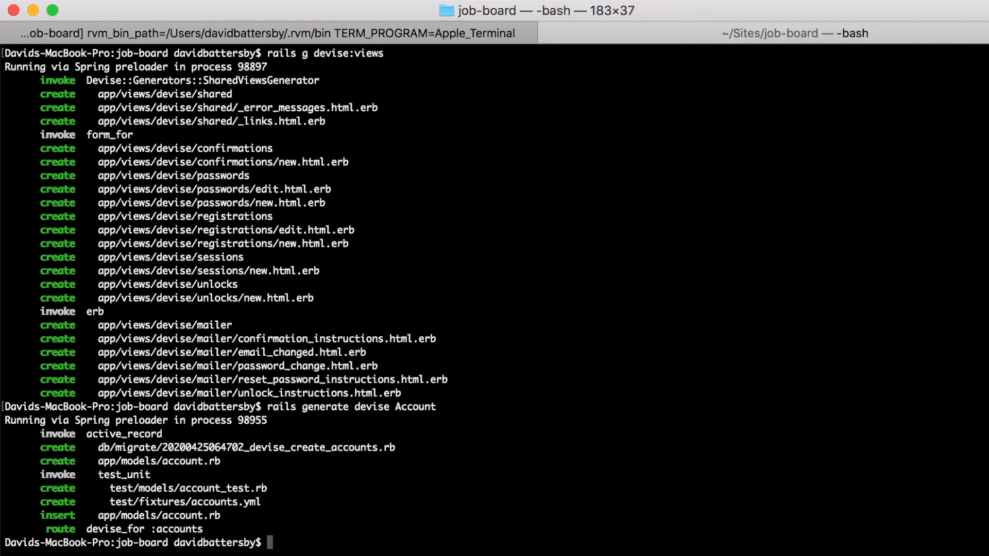
mouse_move(228, 464)
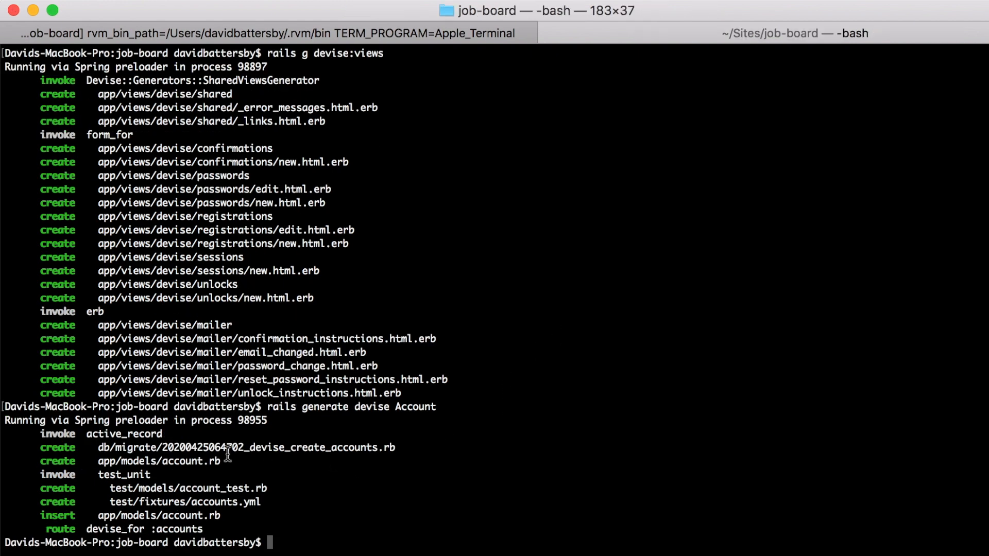
double_click(360, 448)
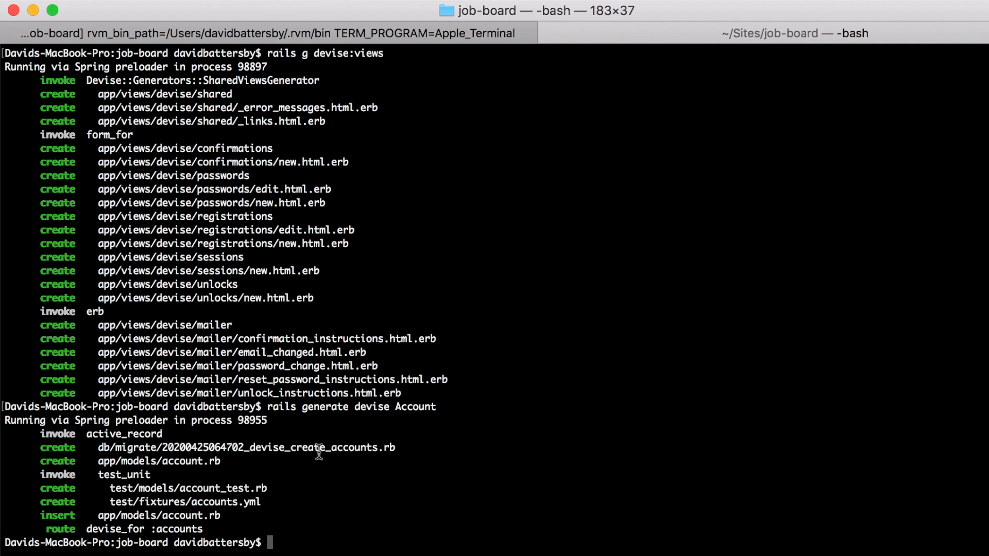
double_click(182, 461)
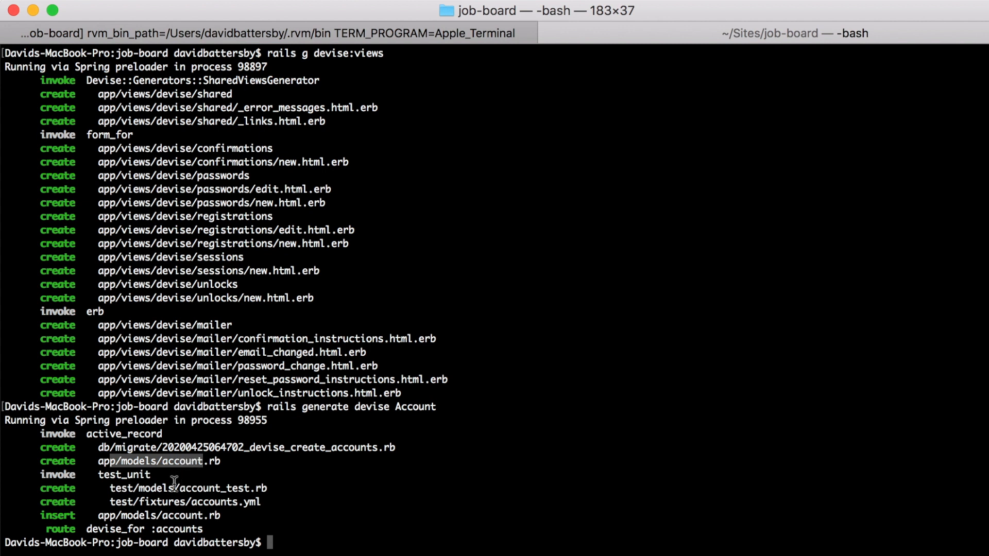
mouse_move(149, 530)
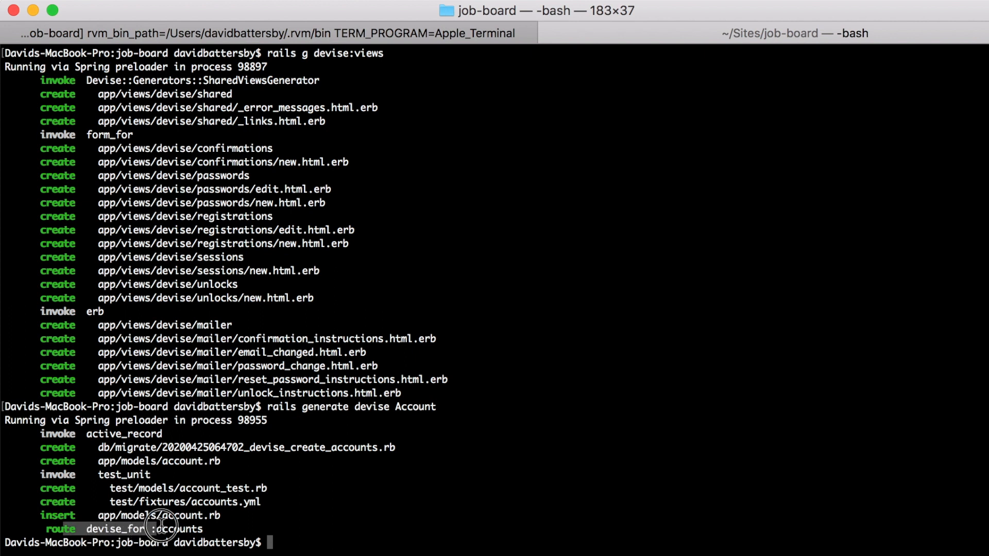
mouse_move(222, 544)
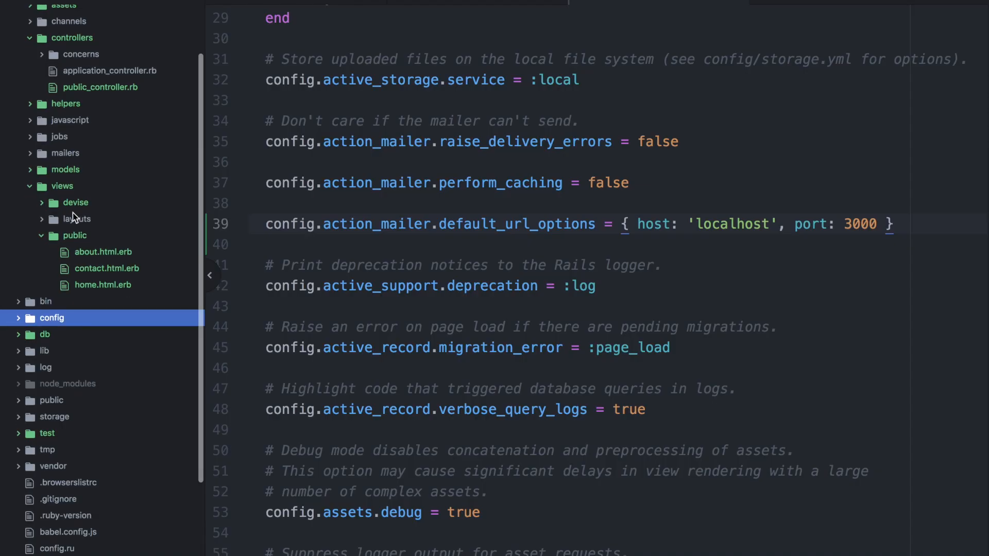
Open the devise_create_accounts migration from db/migrate
scroll(down, 3)
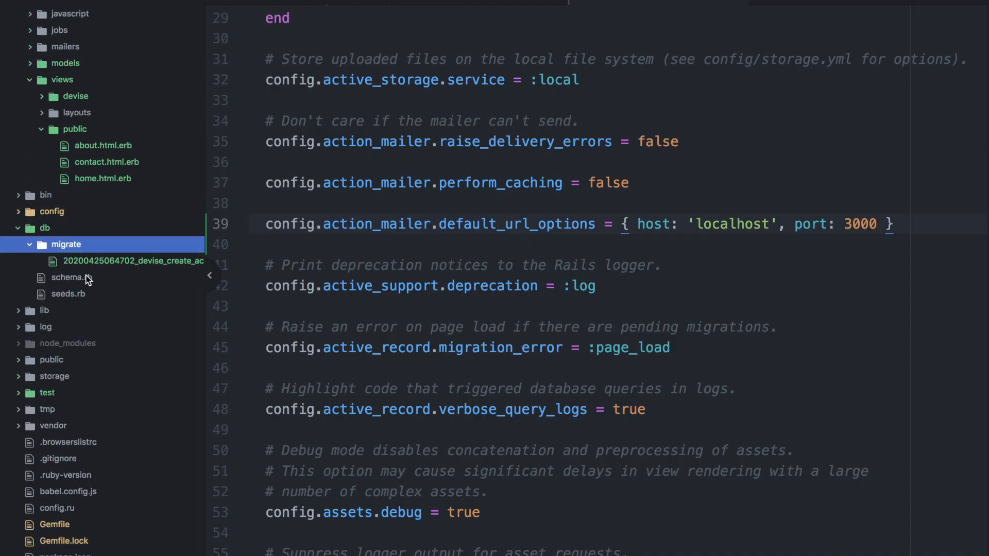
click(133, 260)
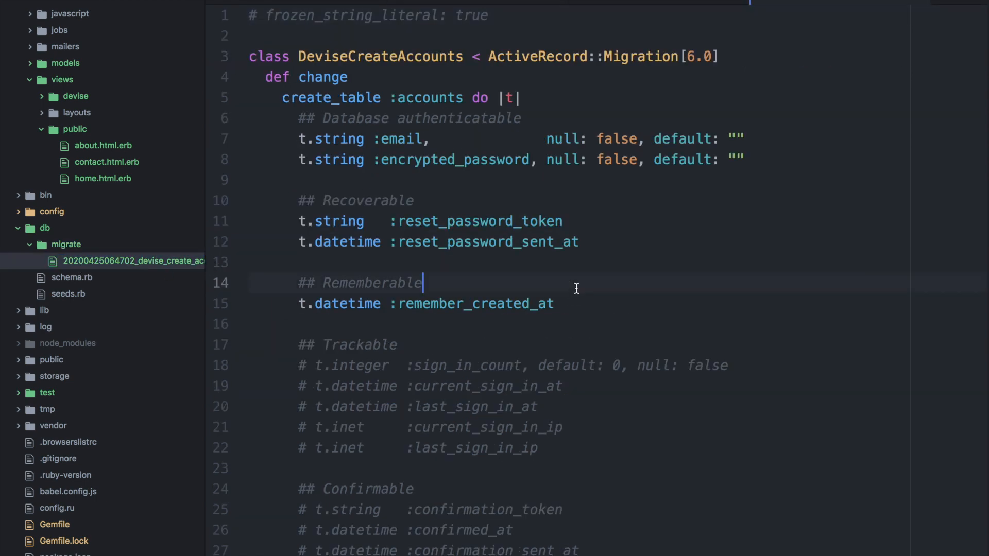
mouse_move(424, 164)
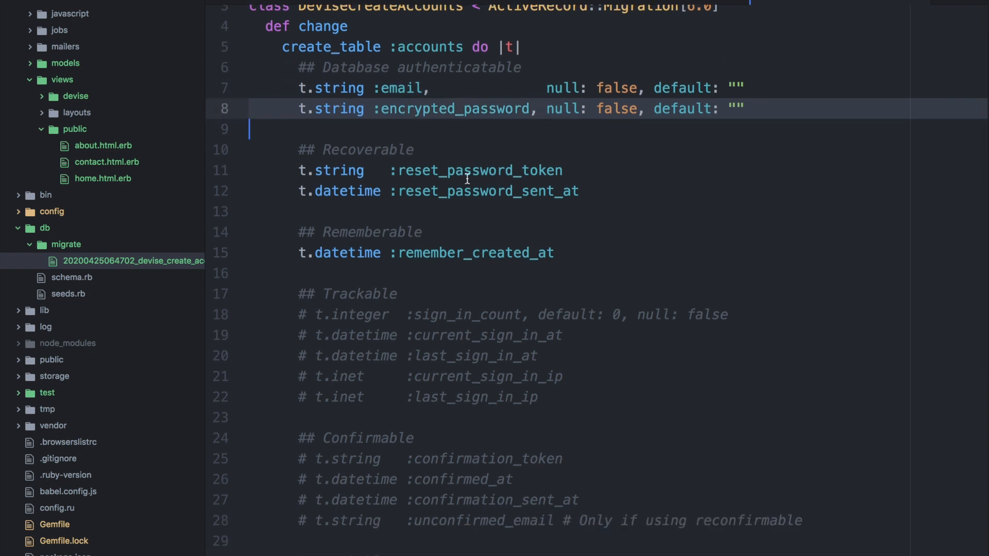
scroll(down, 3)
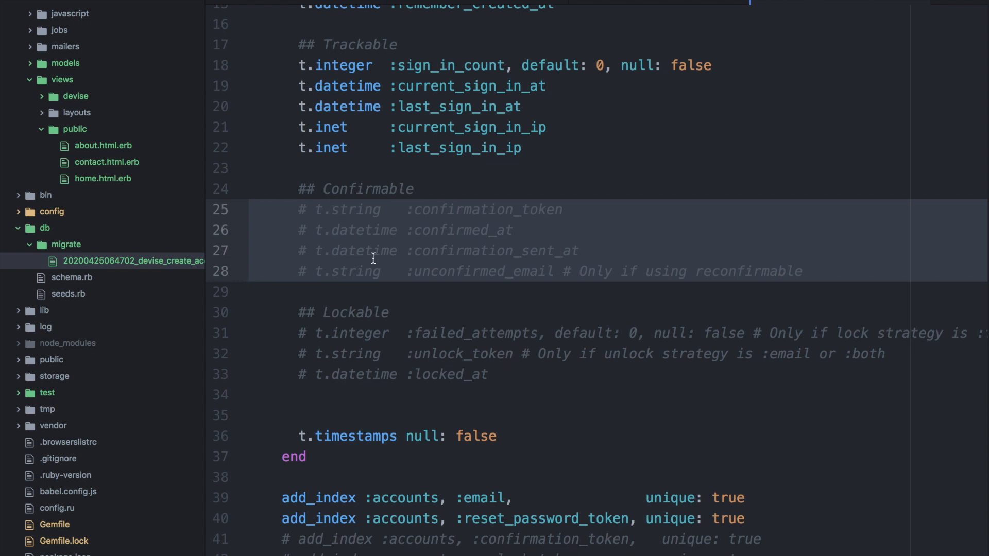
Uncomment the Trackable sign-in columns, leaving Confirmable and Lockable commented
click(249, 293)
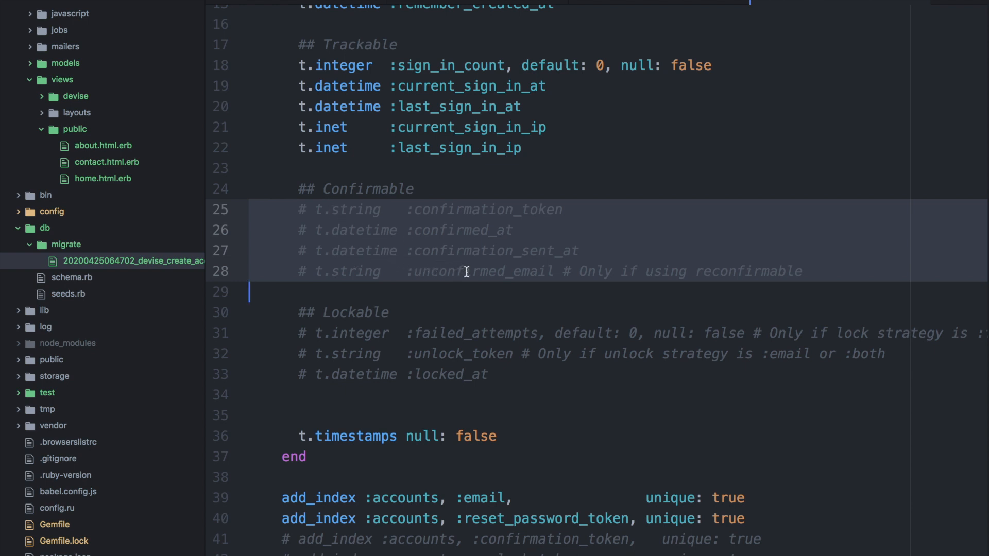
mouse_move(229, 339)
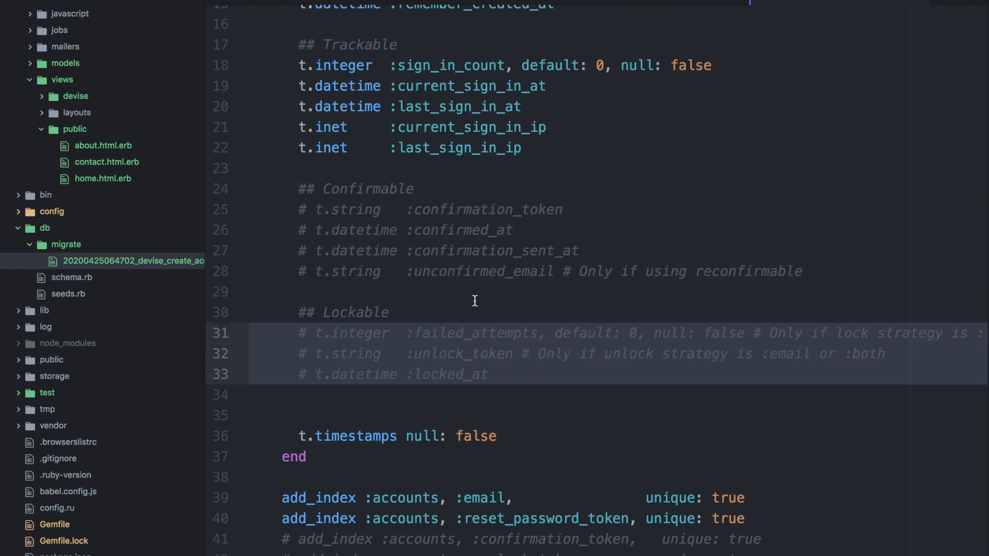
click(475, 295)
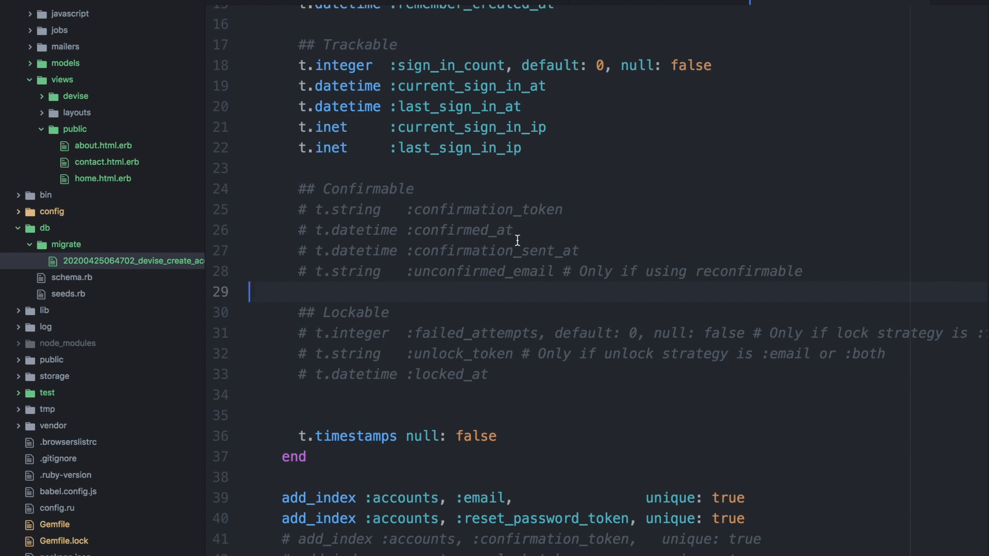
scroll(down, 3)
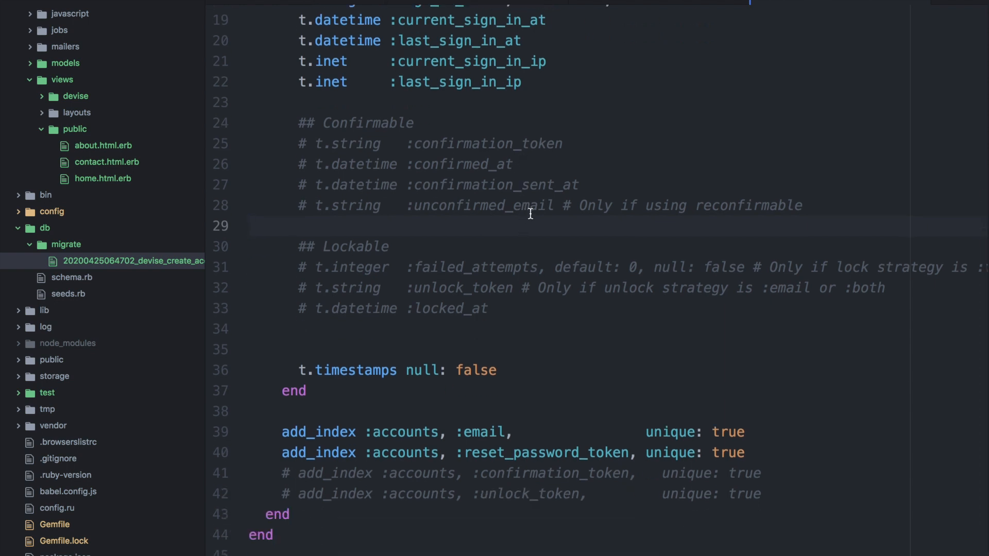
scroll(up, 3)
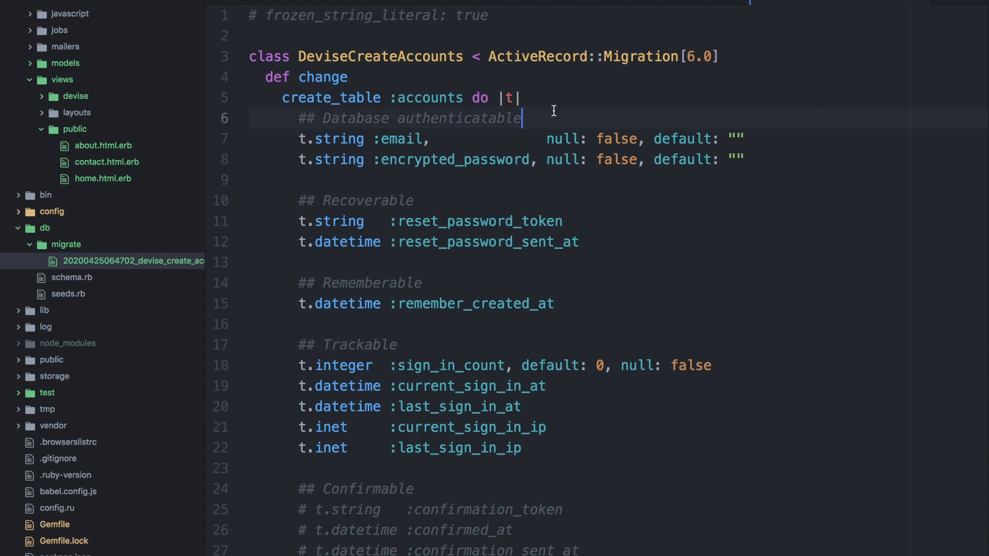
Add t.string first_name and last_name columns, null: false with default "", above email
key(Enter)
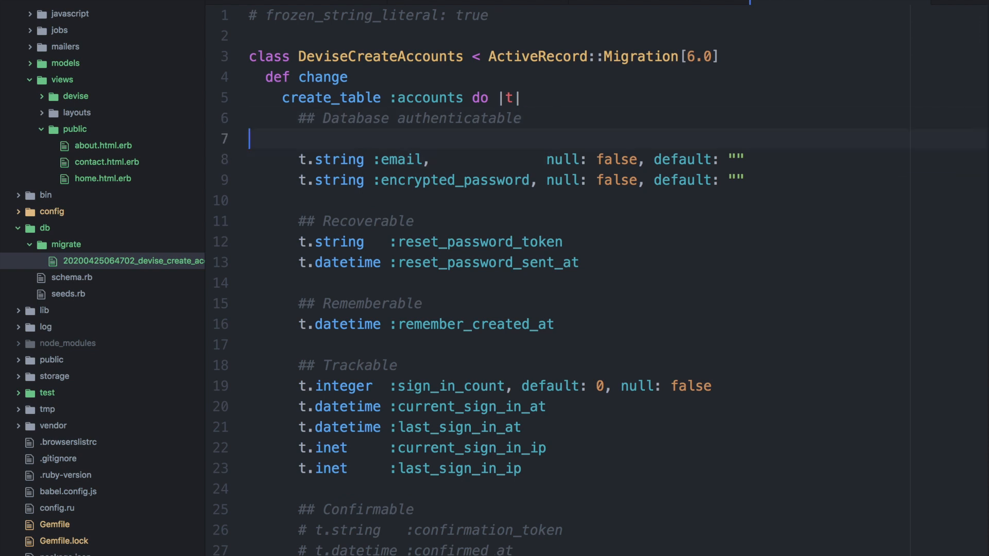
text(t.string :)
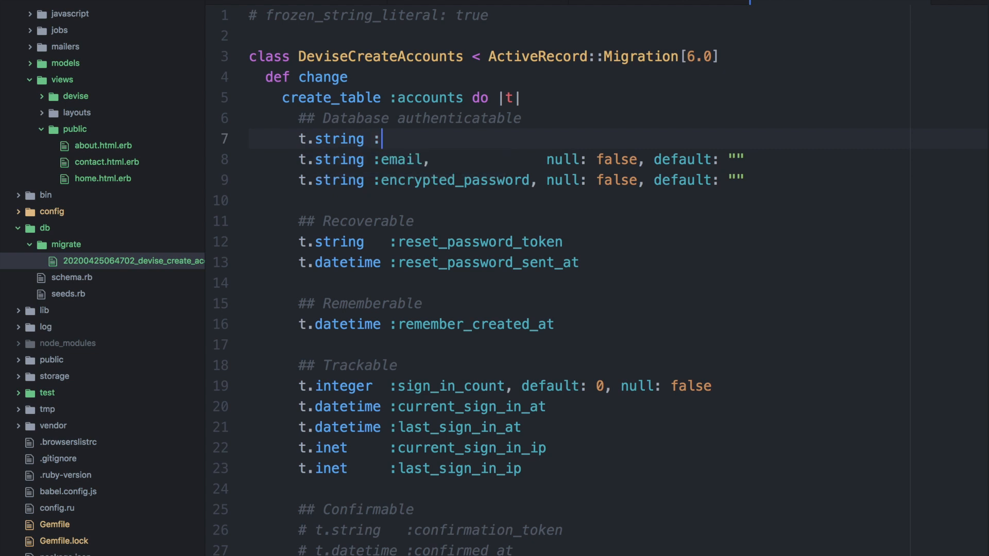
text(first_name, null: false, default: ")
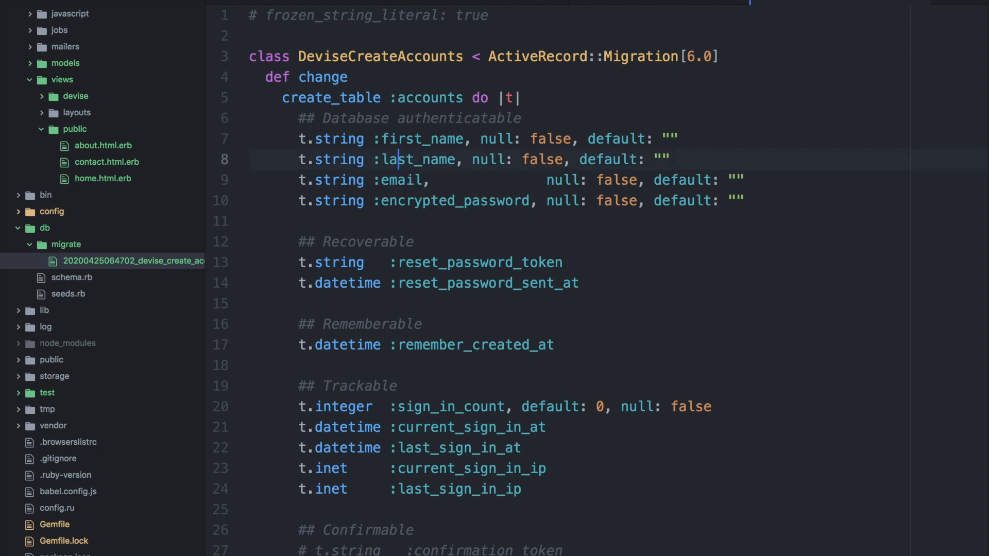
click(673, 159)
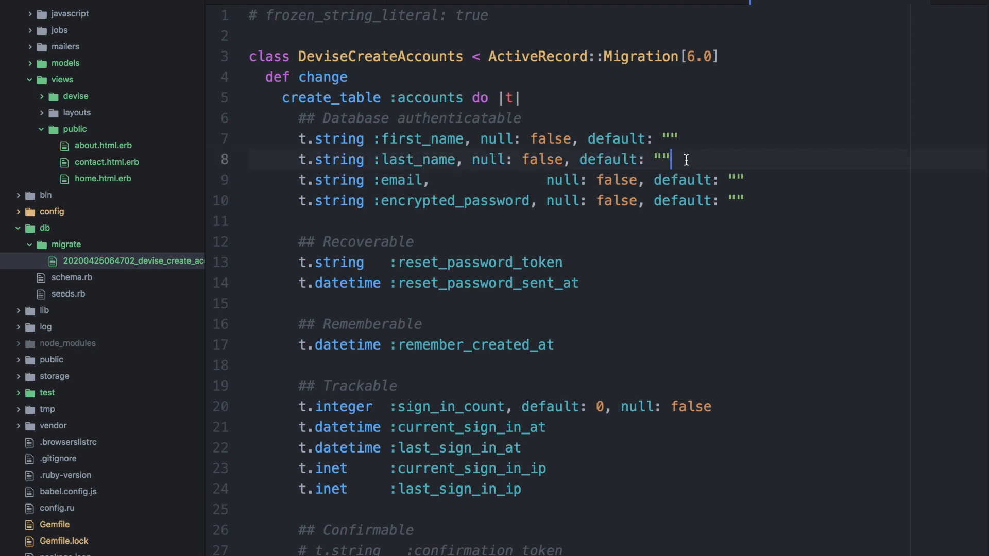
mouse_move(421, 180)
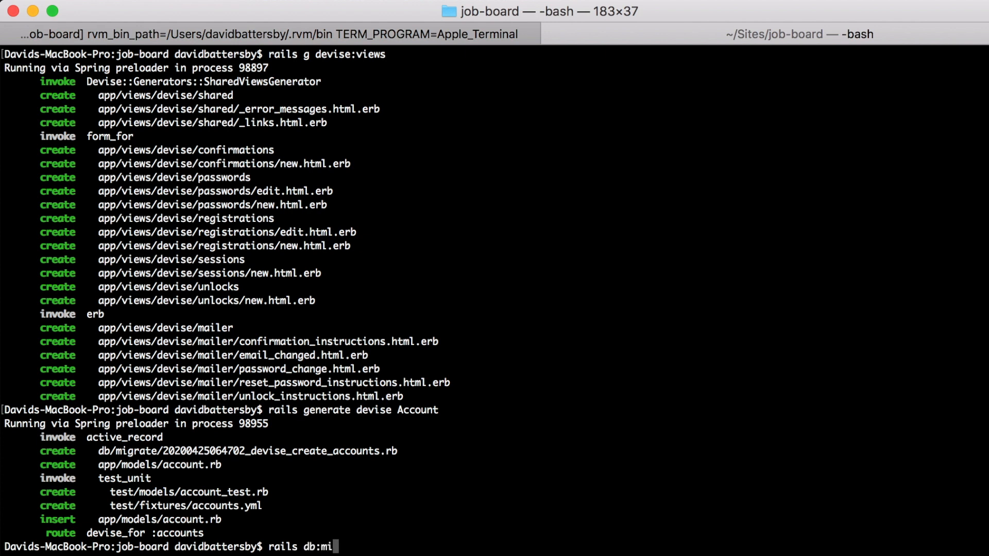
Run rails db:migrate, then review the accounts table in db/schema.rb
text(grate)
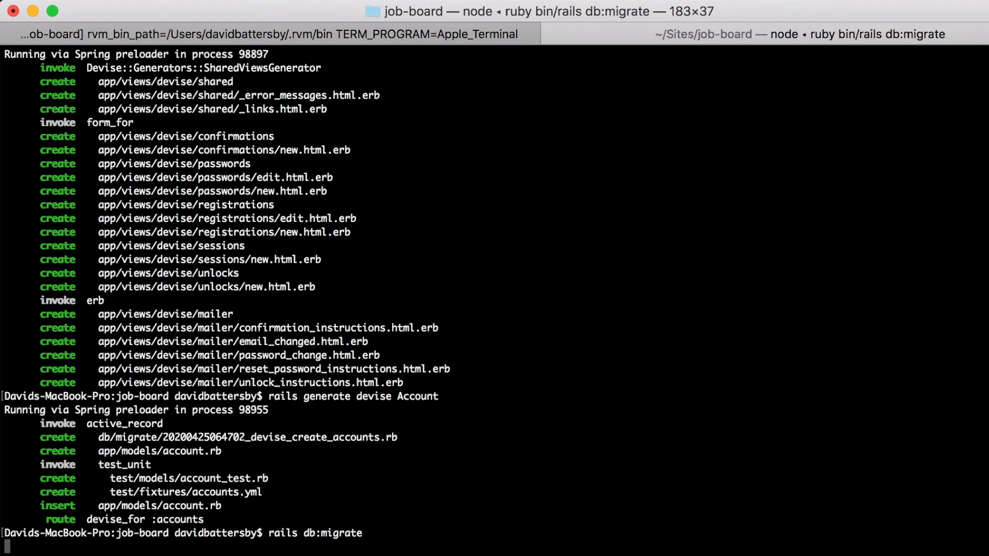
key(Return)
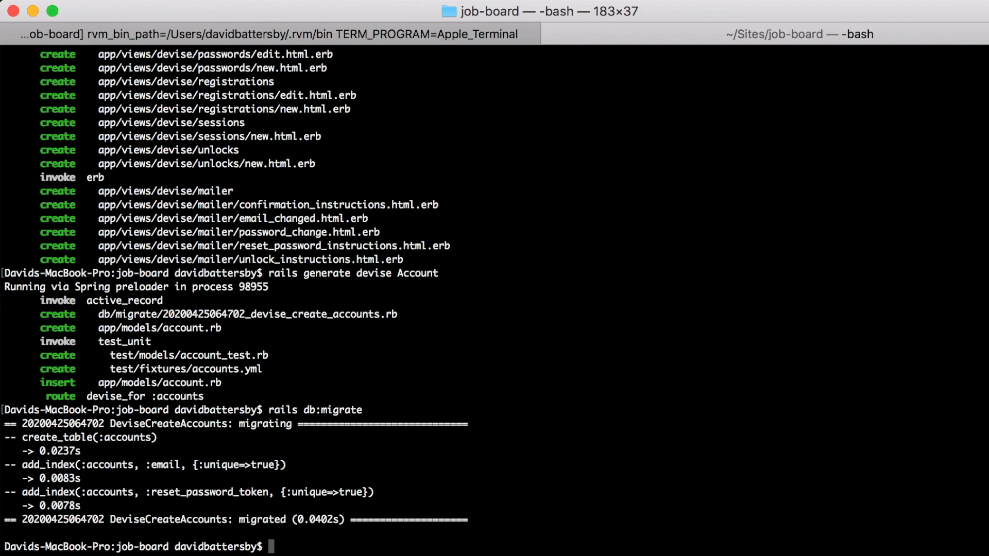
mouse_move(590, 330)
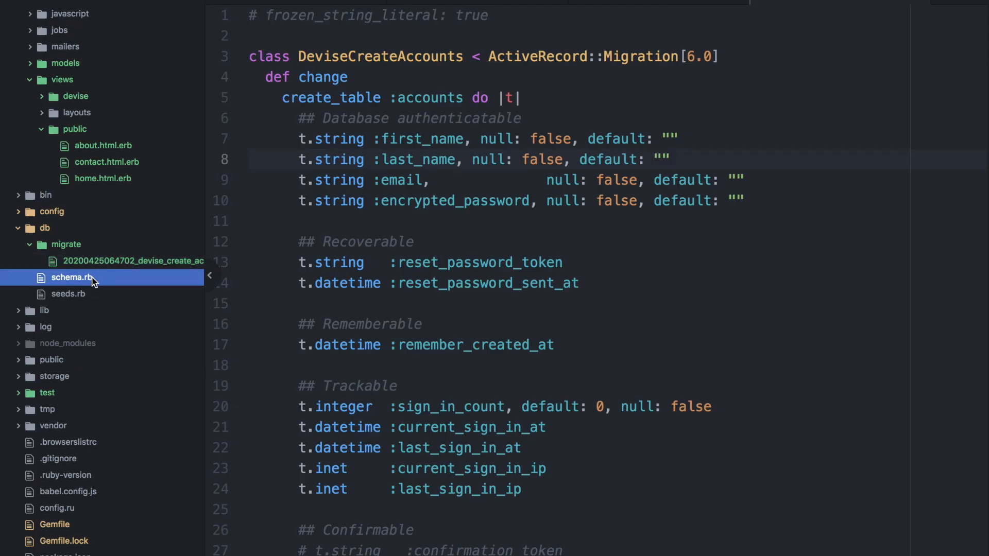
click(72, 277)
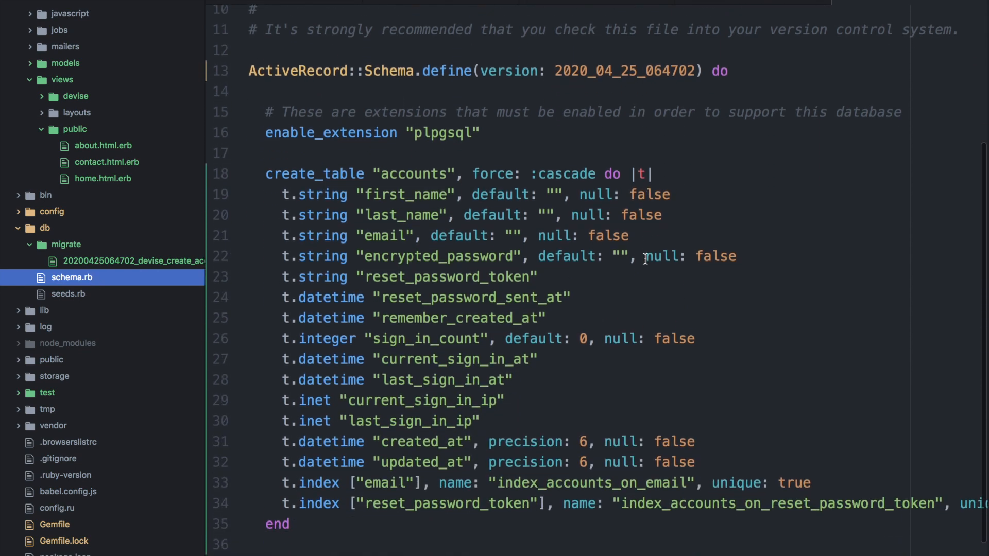
scroll(down, 3)
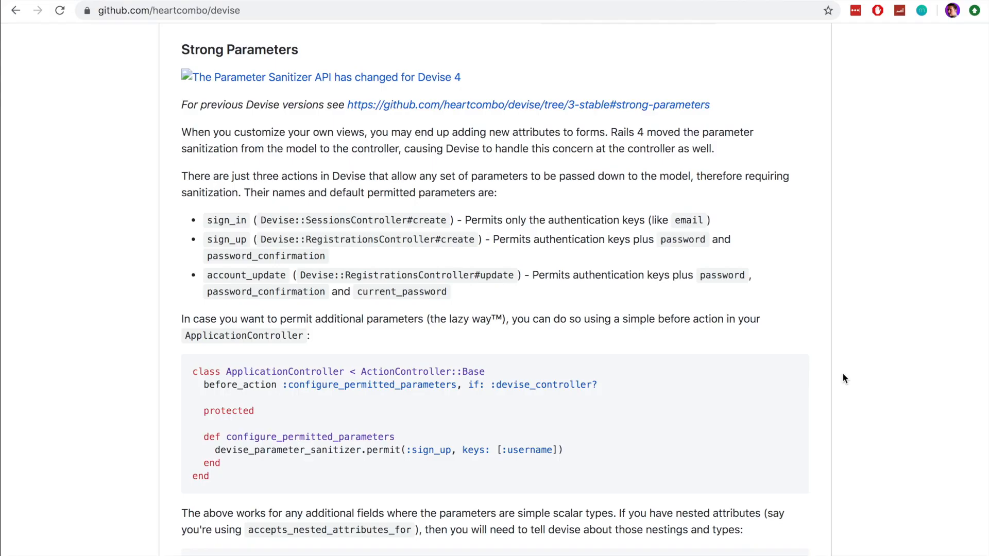
mouse_move(174, 47)
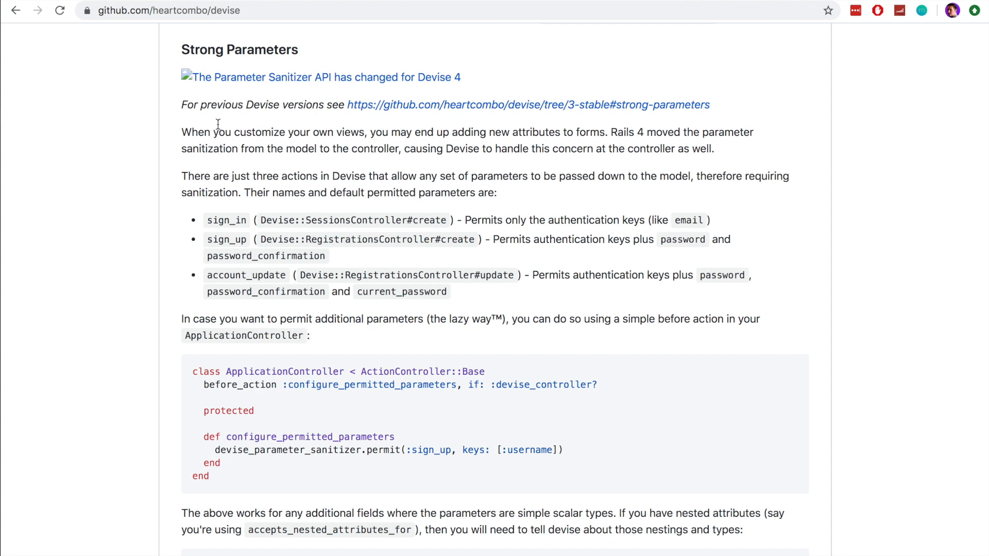
Locate Devise's Strong Parameters section and select the configure_permitted_parameters example code
scroll(down, 3)
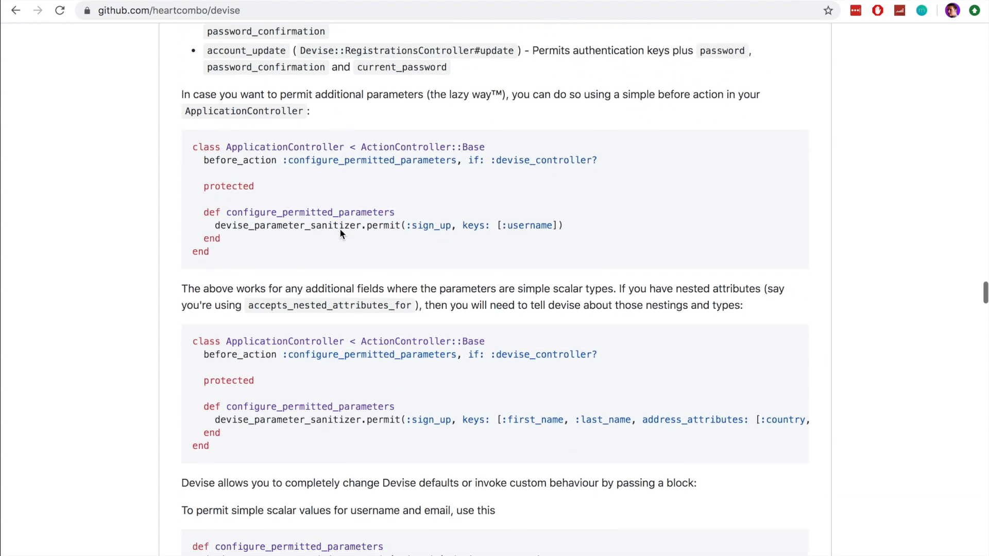
scroll(down, 3)
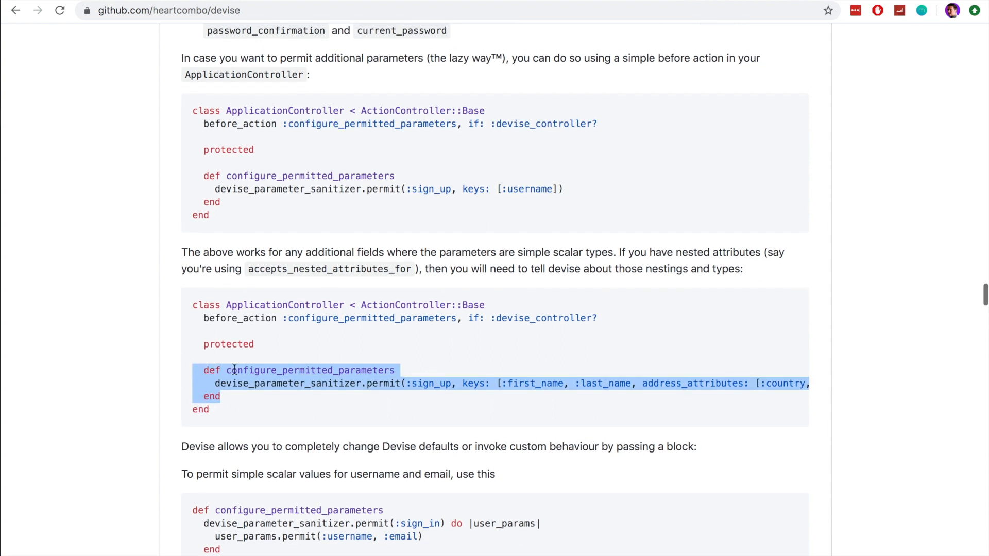
click(340, 413)
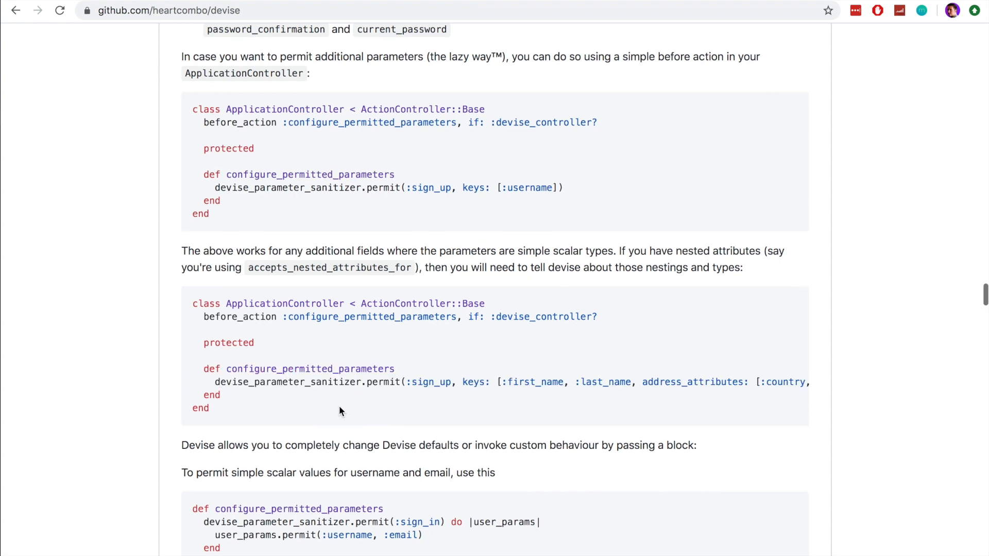
drag(192, 327, 221, 395)
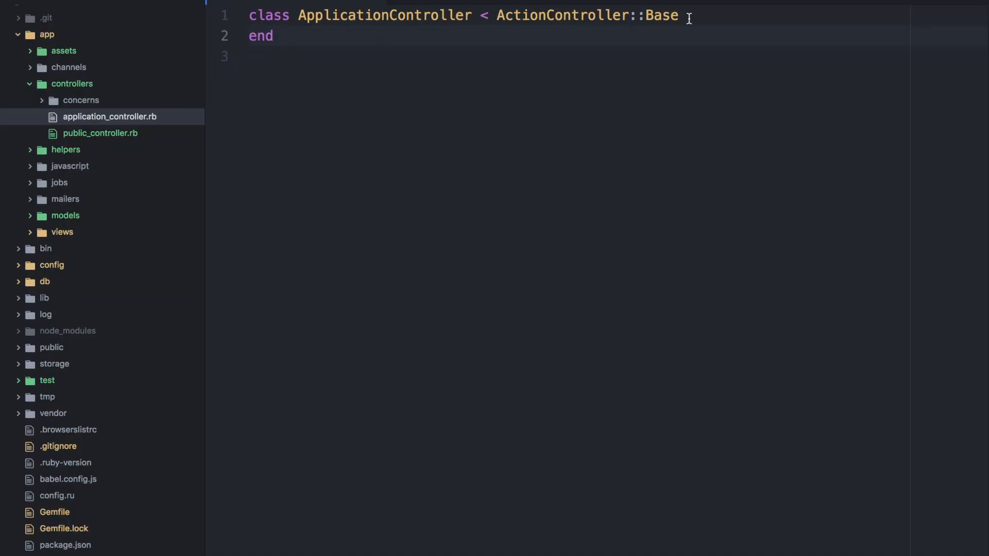
Add before_action :configure_permitted_parameters with a method permitting [:first_name, :last_name] on sign-up
key(Enter)
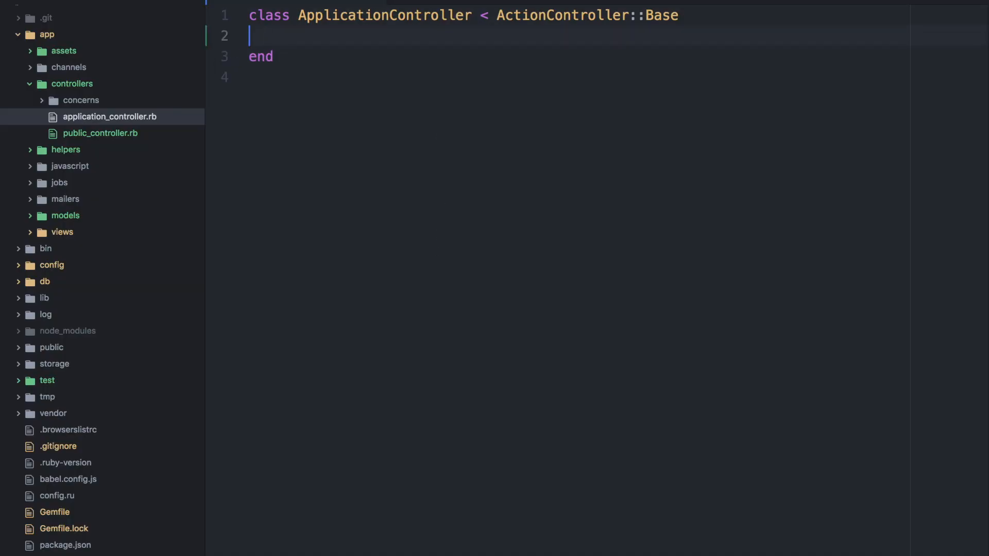
text(before_action :configure_permitted_parameters, if: :devise_controller?)
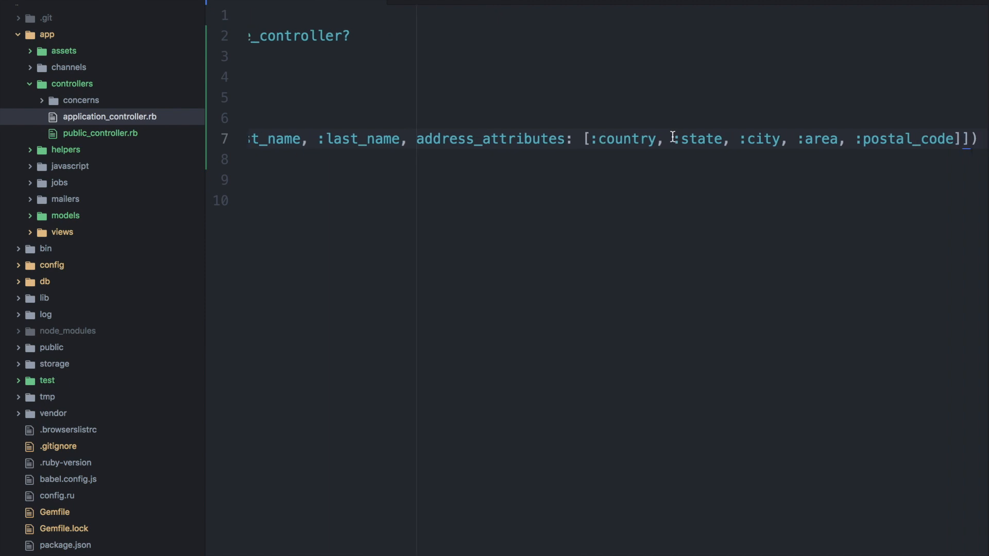
click(674, 147)
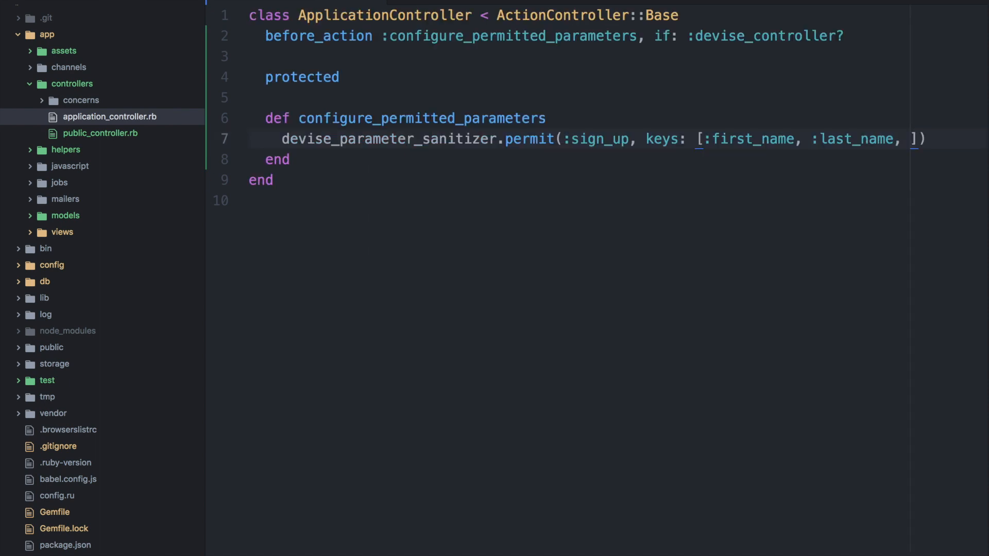
key(Backspace)
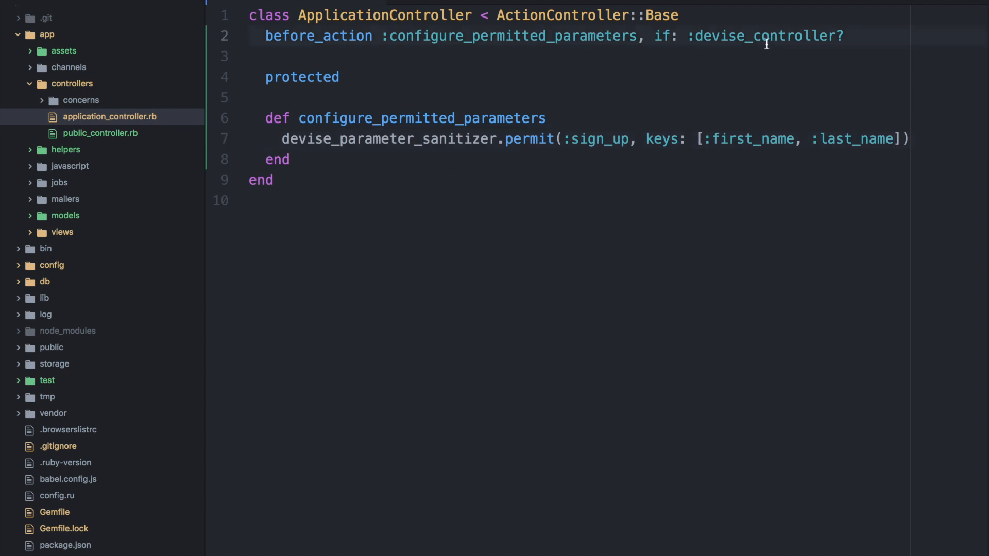
click(917, 138)
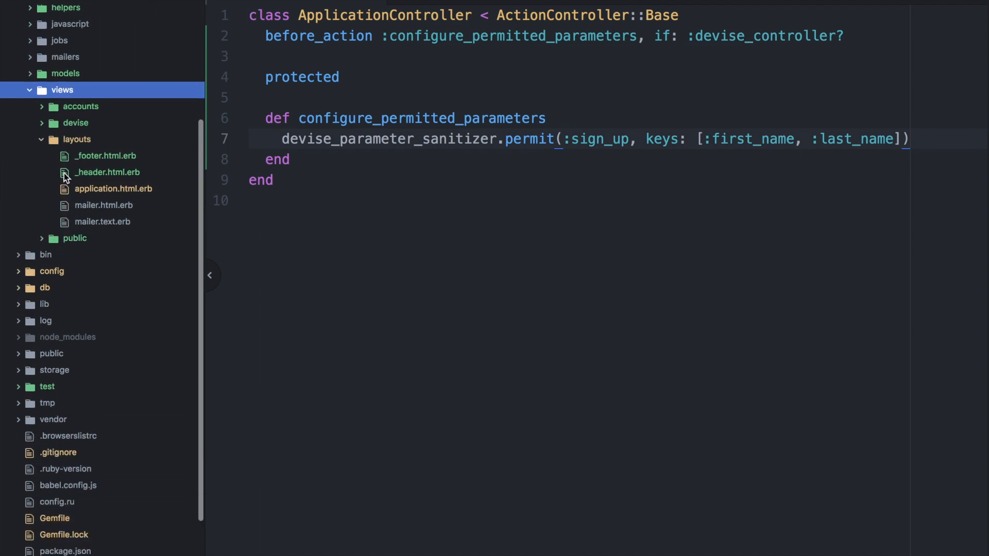
In registrations/new.html.erb, make the first field f.text_field :first_name
click(75, 122)
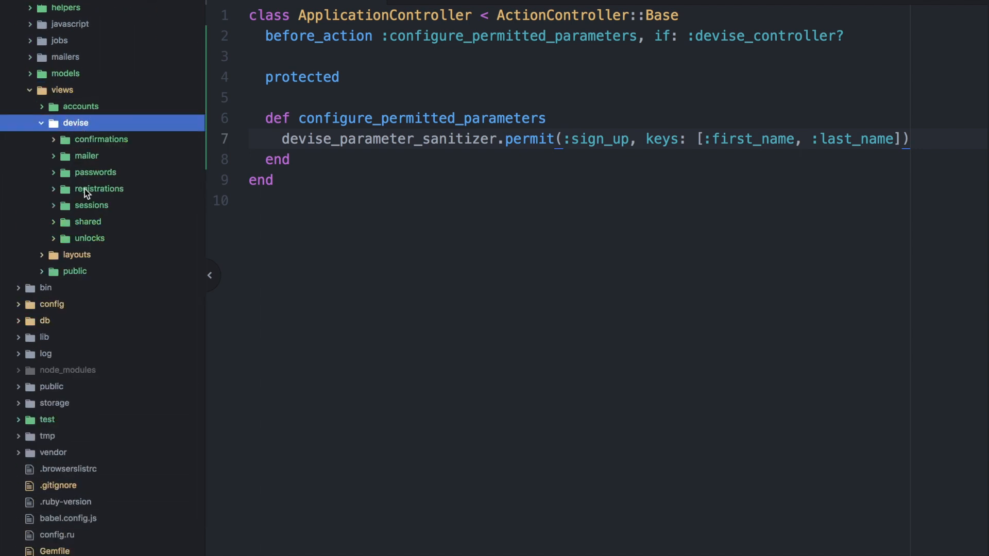
click(99, 190)
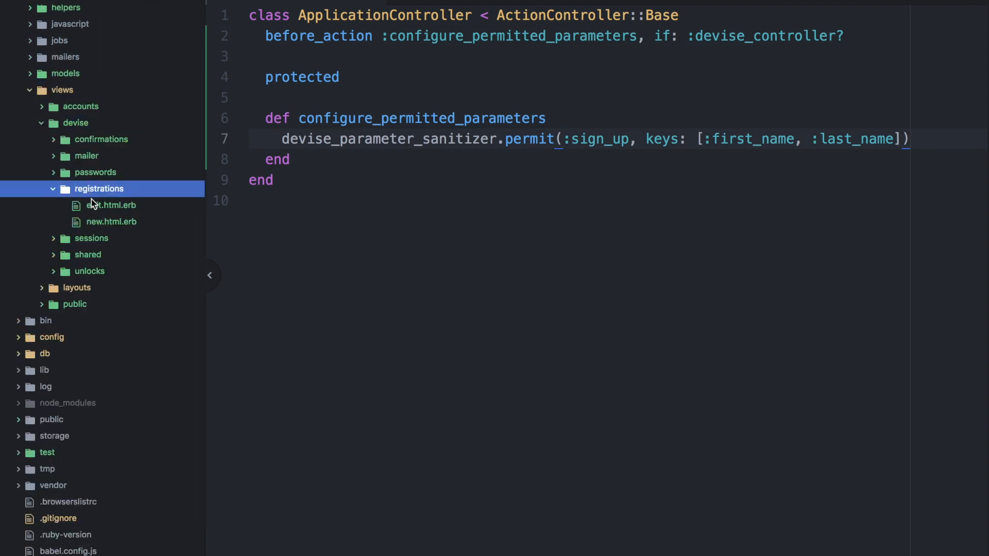
click(111, 222)
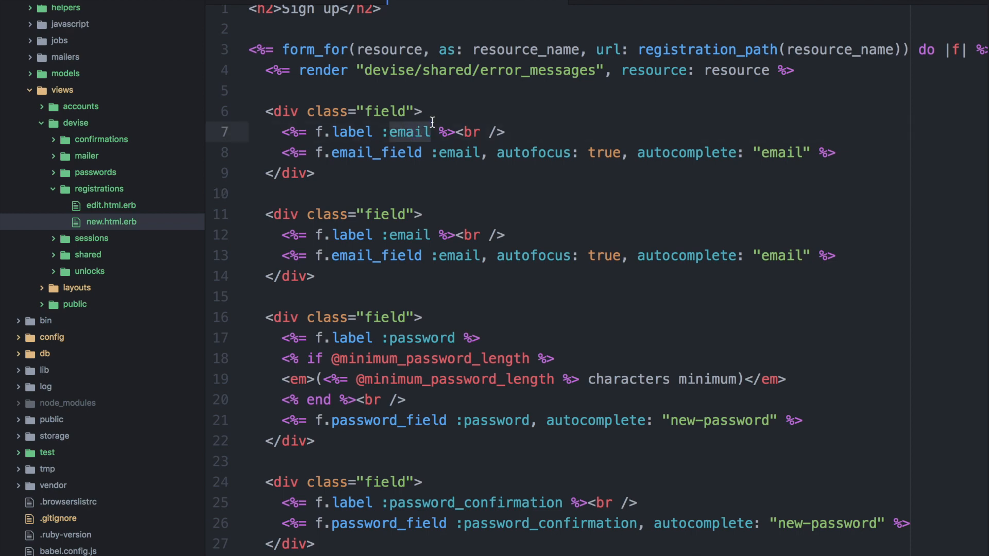
text(first_name)
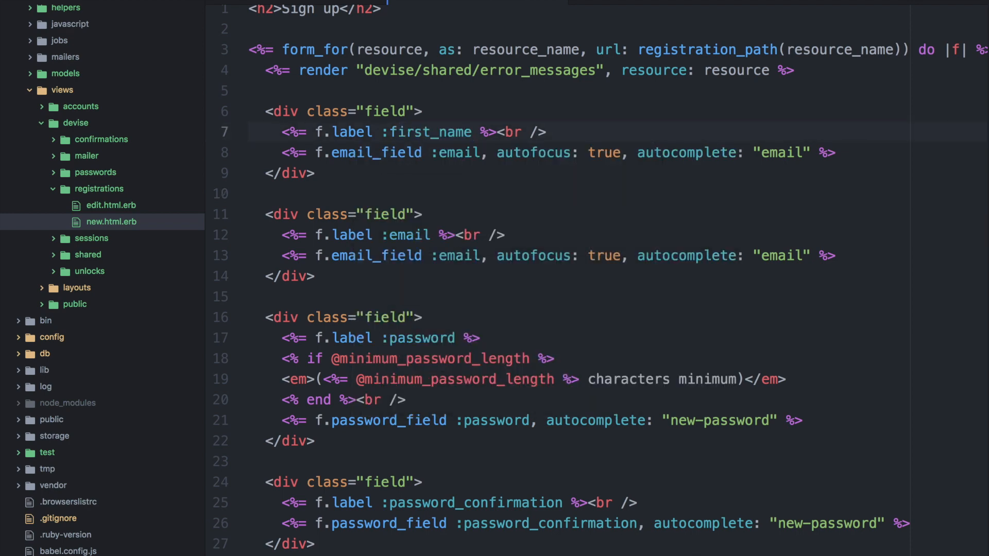
text(first_nam)
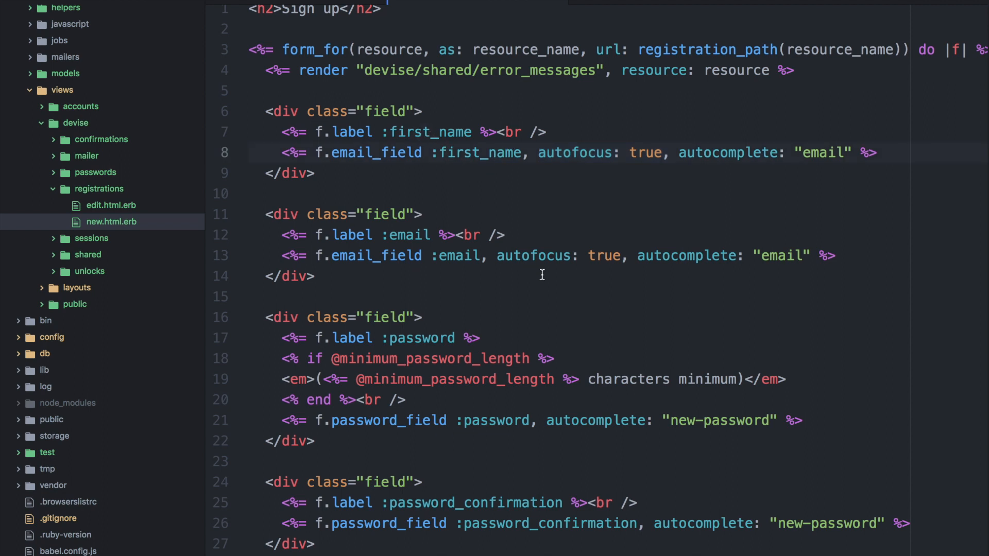
Trim autofocus/autocomplete options and add a matching last_name text field before email
drag(499, 256, 628, 255)
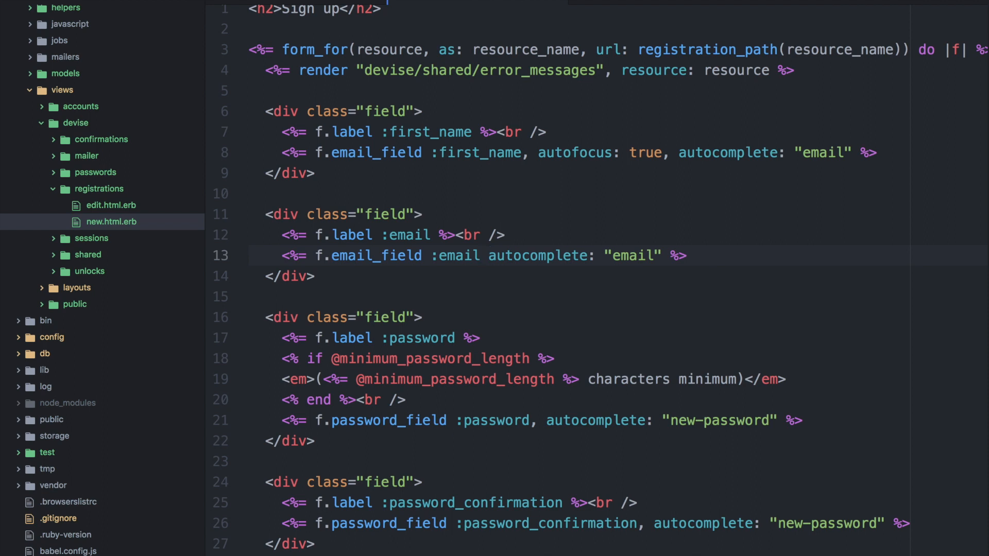
text(,)
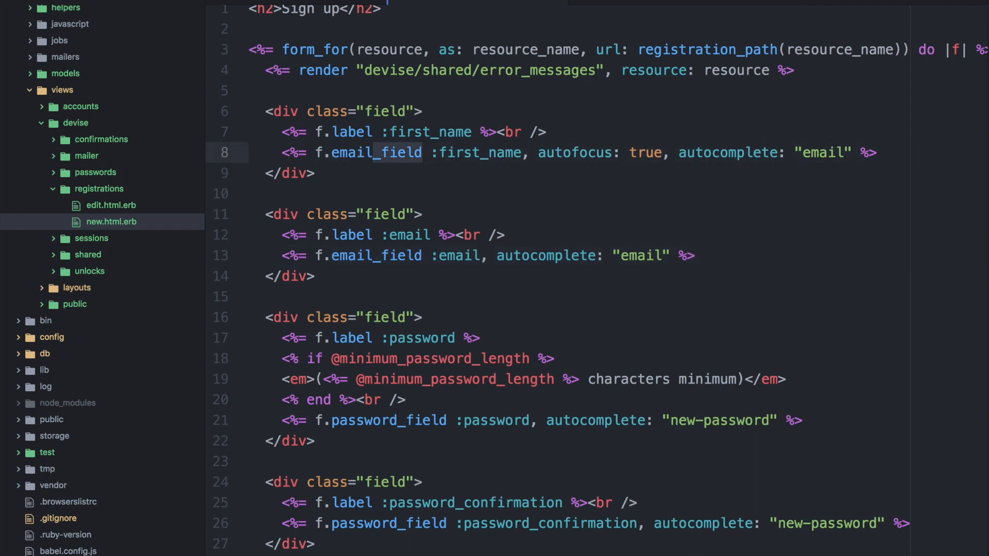
text(text)
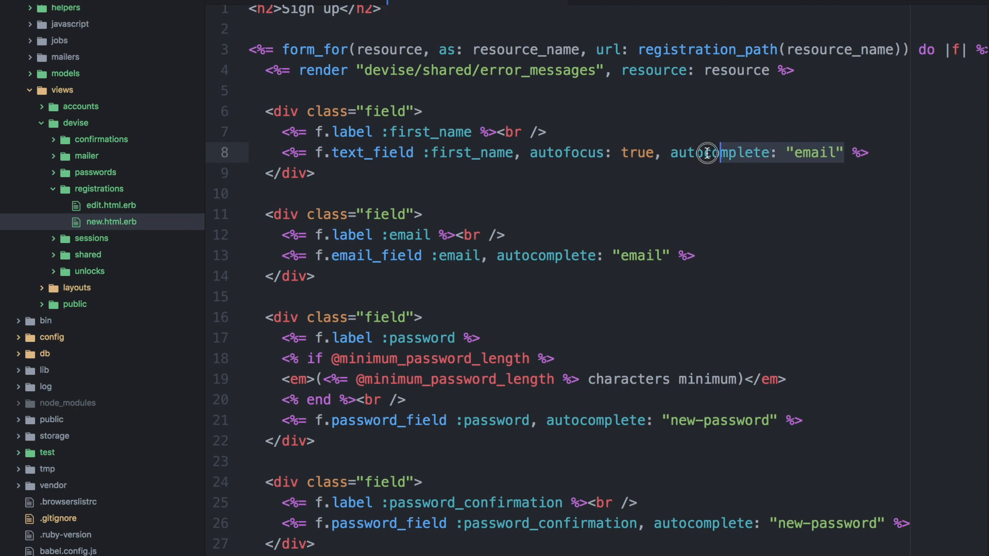
key(Delete)
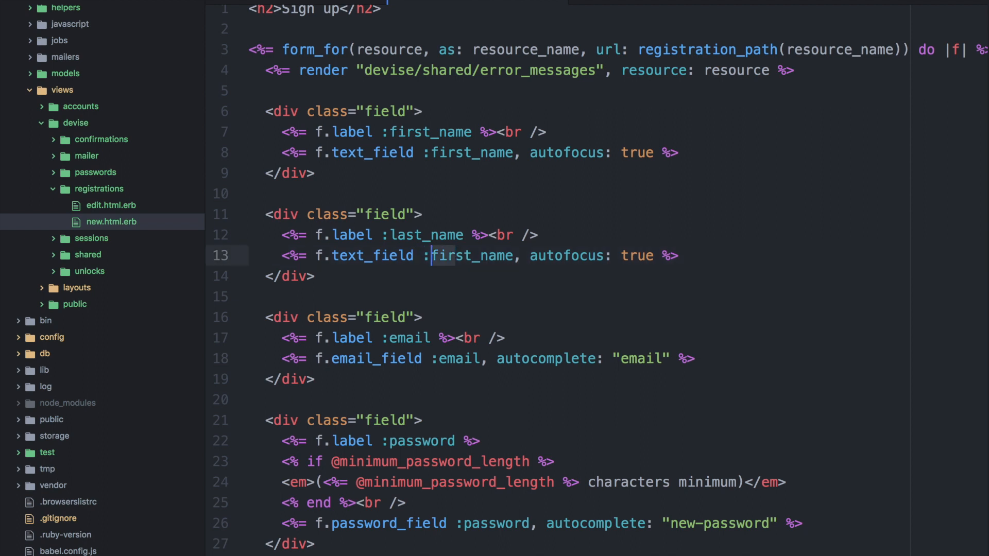
text(last_name)
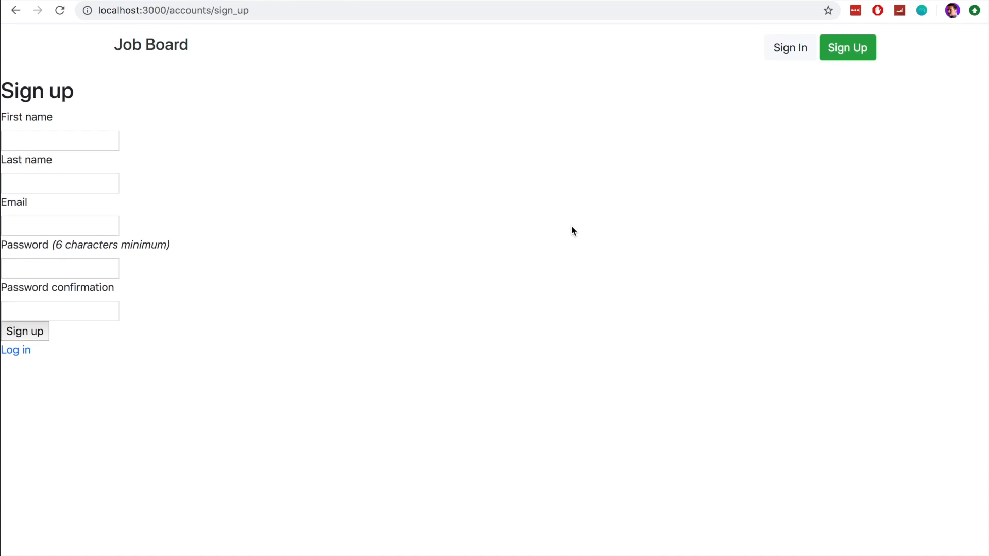
mouse_move(198, 294)
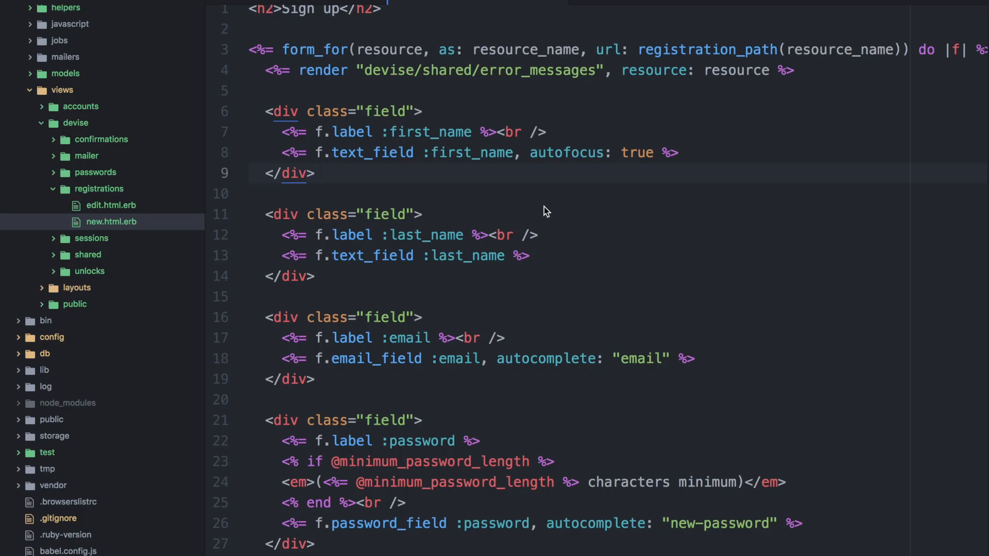
Reload the sign-up page to confirm First name and Last name appear above Email
click(313, 173)
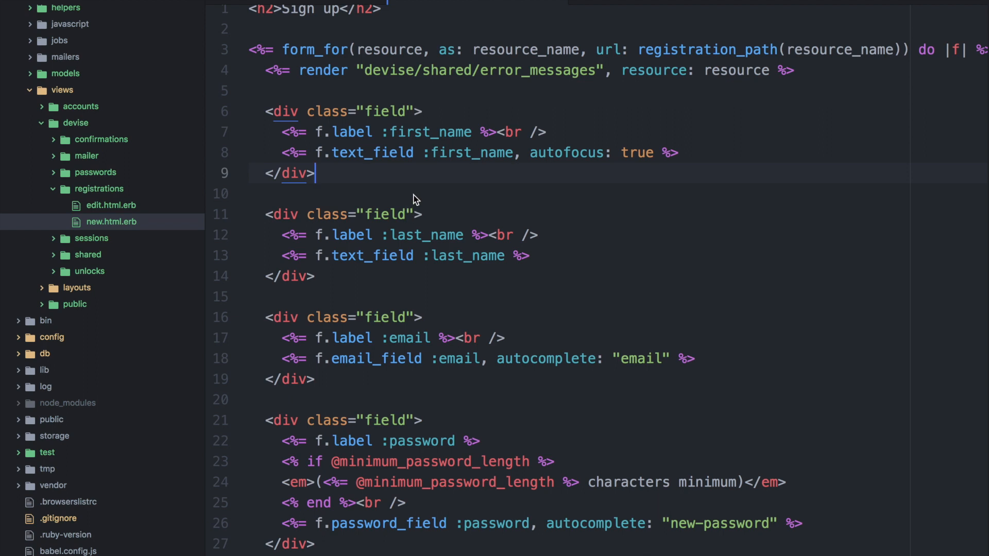